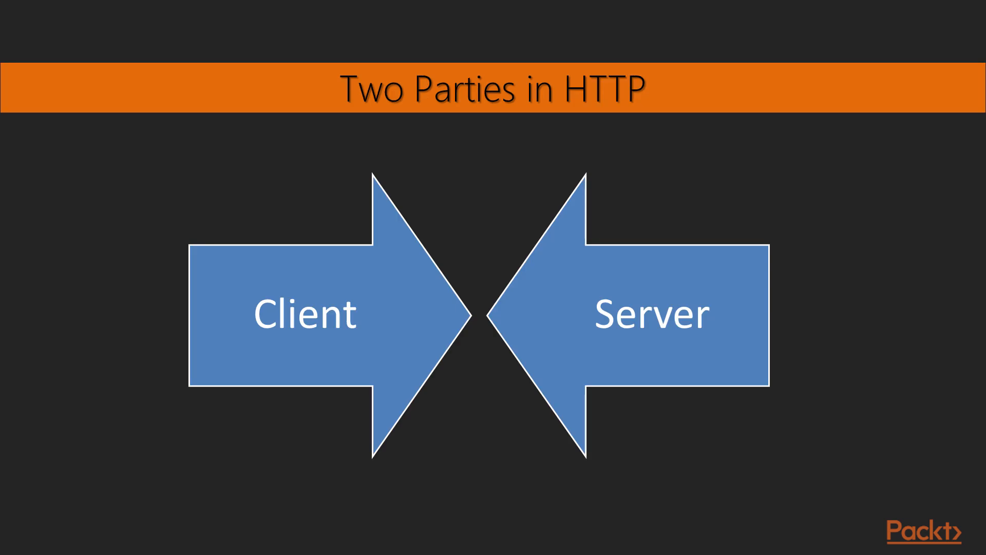
- Advance from the Two Parties in HTTP slide to the Client-Server Relationship slide
{"action": "key", "text": "Right"}
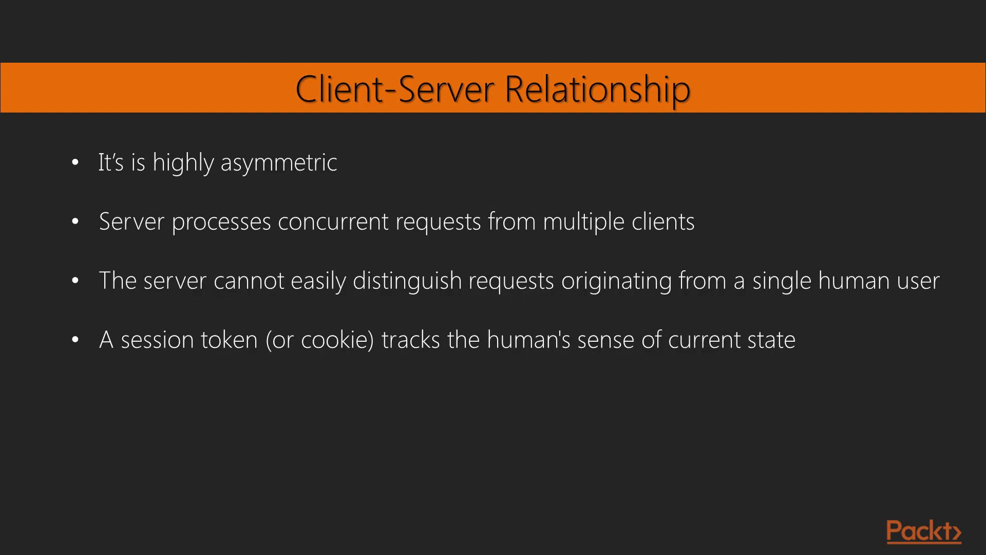
- Advance to the Web Services Gateway Interface (WSGI) slide
{"action": "key", "text": "Right"}
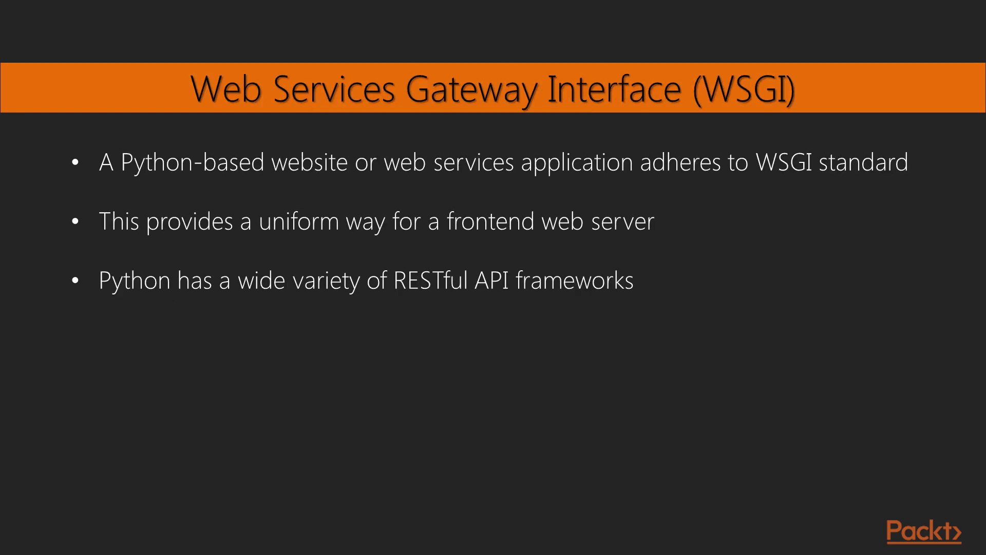
{"action": "key", "text": "Right"}
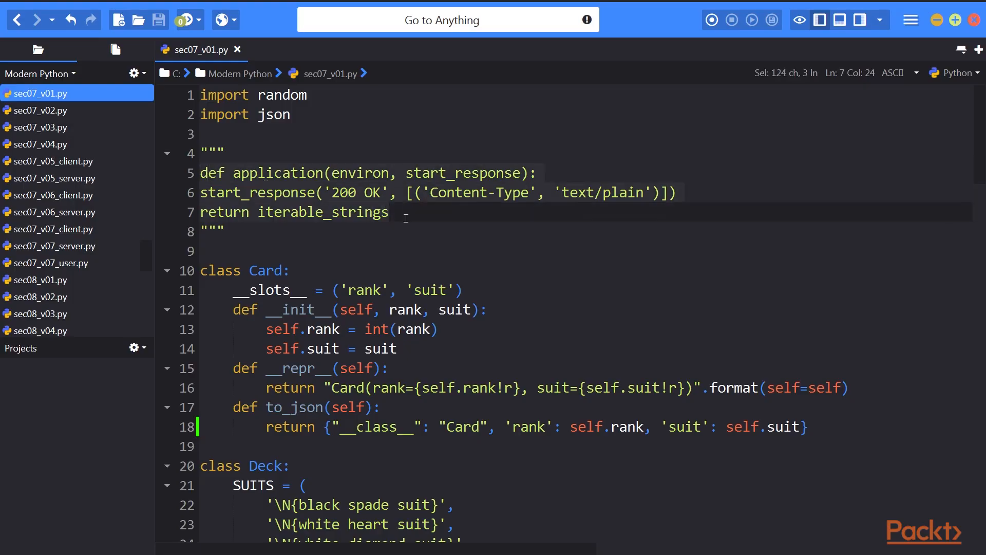
{"action": "mouse_move", "coordinate": [401, 219]}
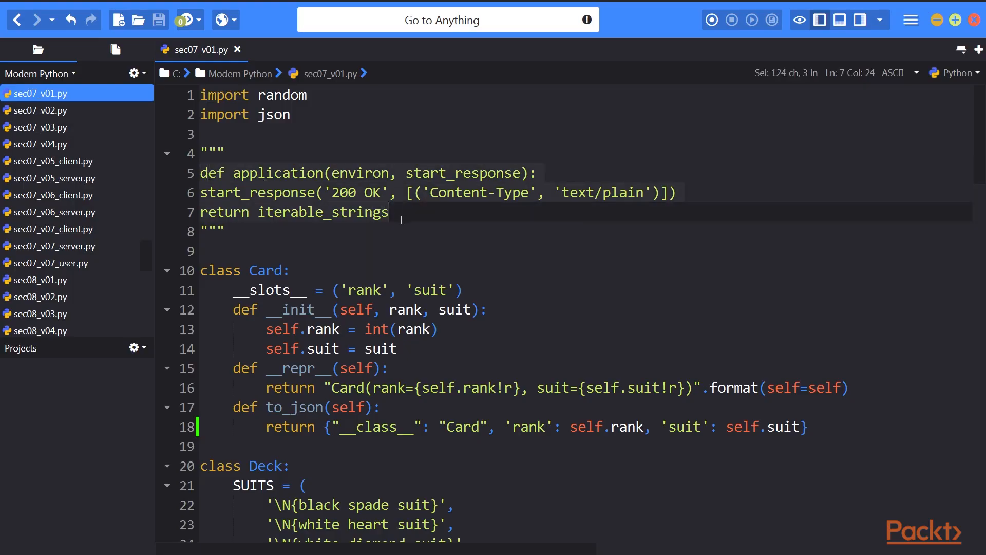
- Point out the start_response line and the Card class in sec07_v01.py
{"action": "left_click", "coordinate": [390, 212]}
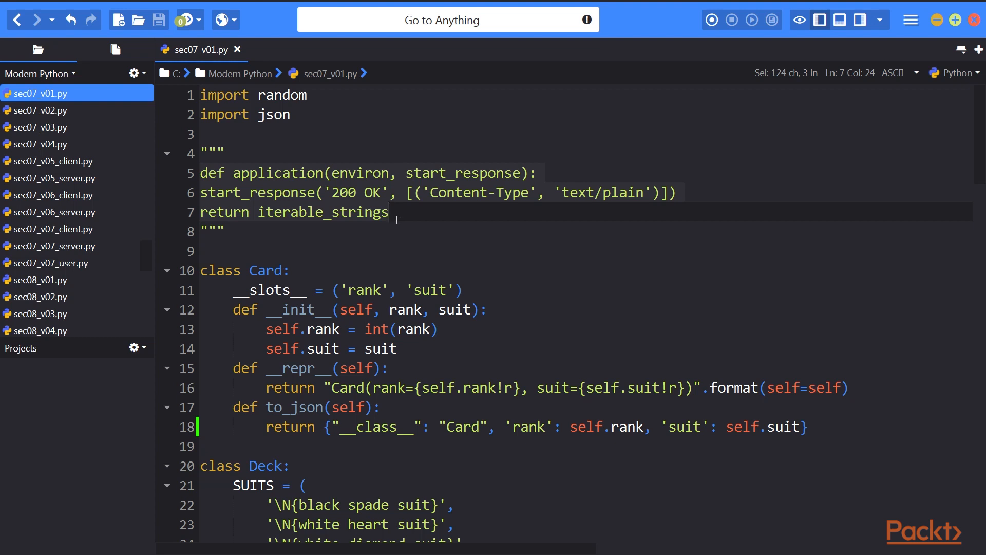
{"action": "mouse_move", "coordinate": [389, 218]}
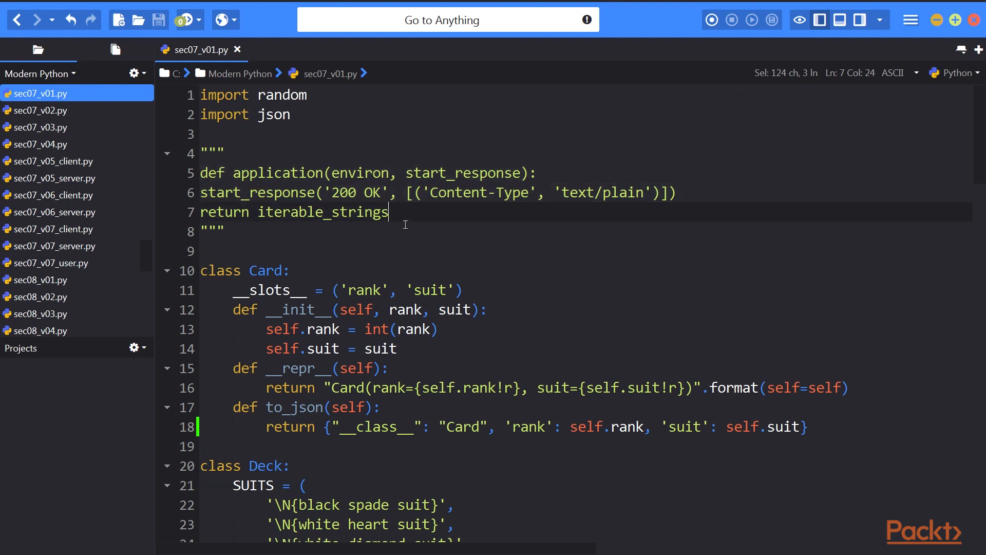
{"action": "left_click", "coordinate": [207, 173]}
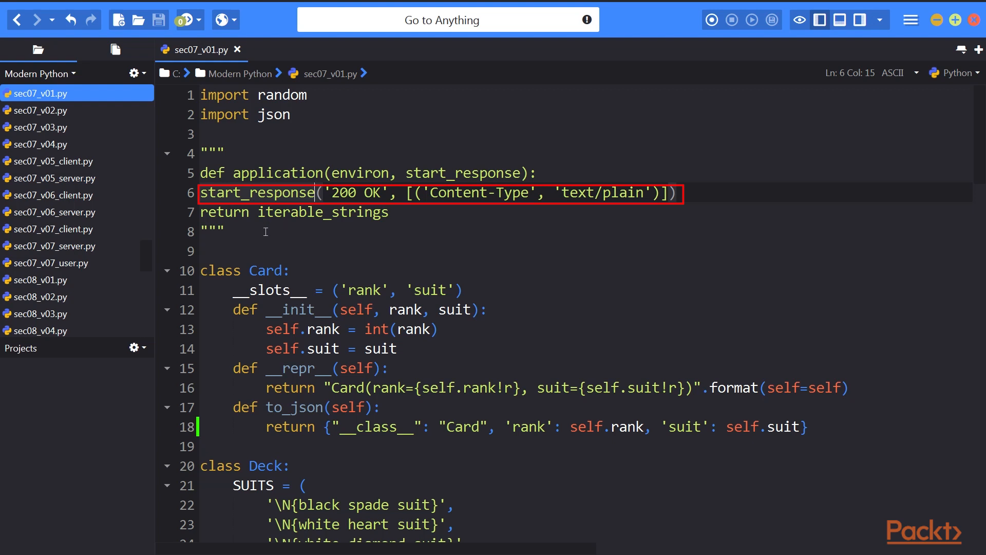
{"action": "mouse_move", "coordinate": [411, 241]}
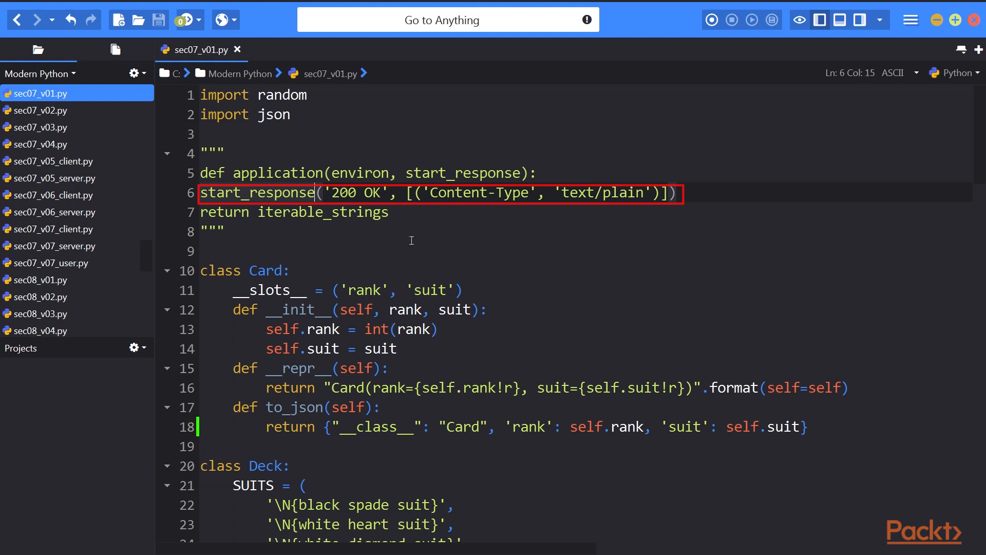
{"action": "mouse_move", "coordinate": [406, 222]}
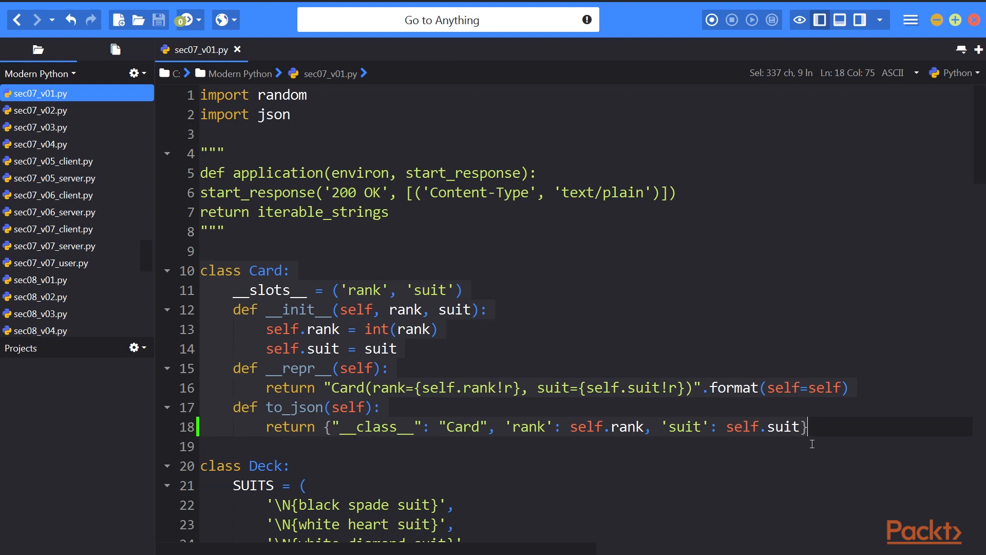
{"action": "mouse_move", "coordinate": [853, 504]}
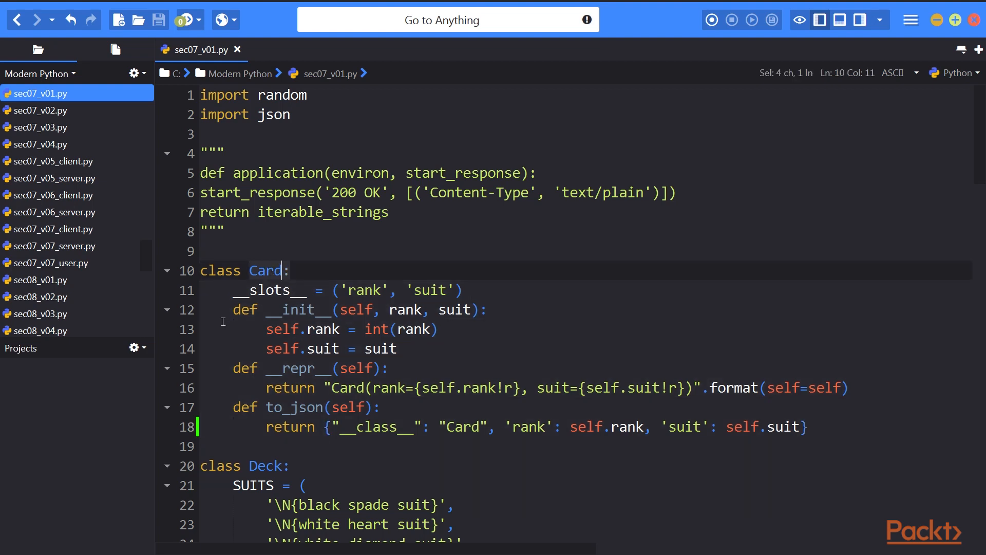
{"action": "left_click", "coordinate": [457, 290]}
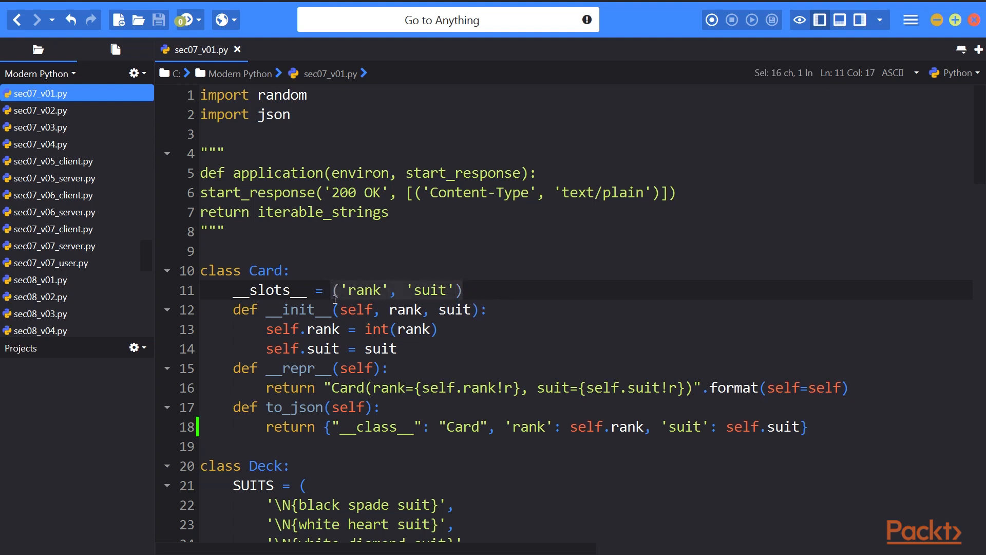
{"action": "mouse_move", "coordinate": [246, 342]}
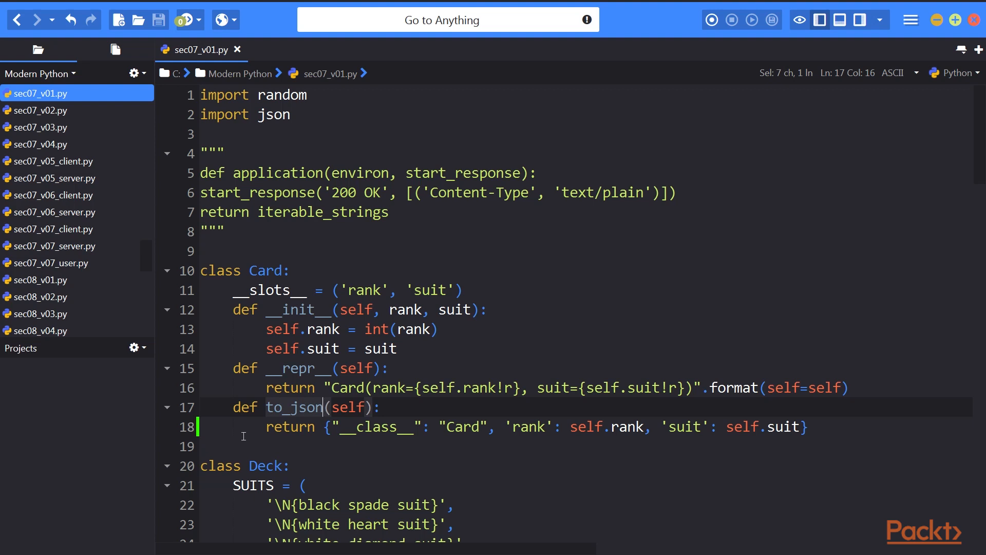
{"action": "scroll", "scroll_direction": "down", "scroll_amount": 3}
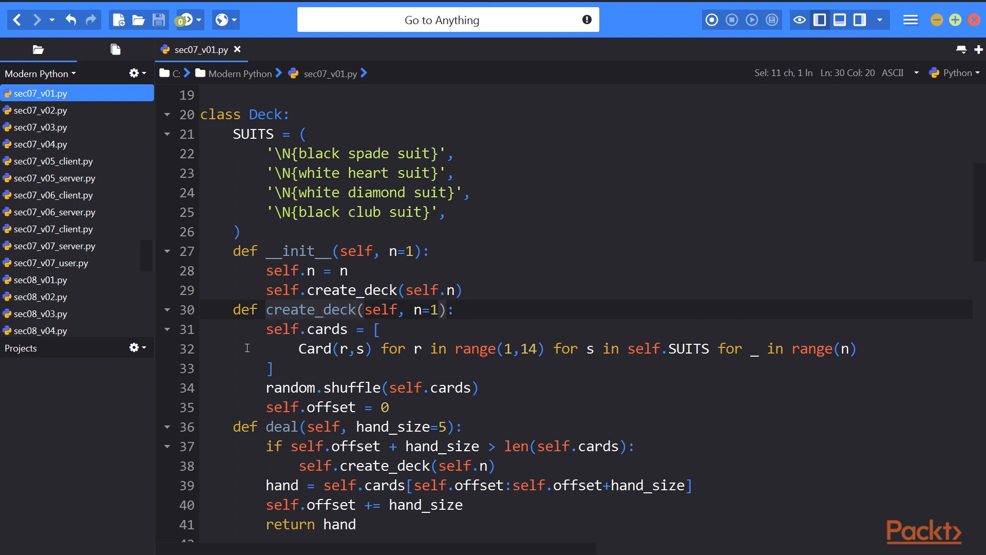
{"action": "left_click_drag", "start_coordinate": [266, 153], "coordinate": [445, 212]}
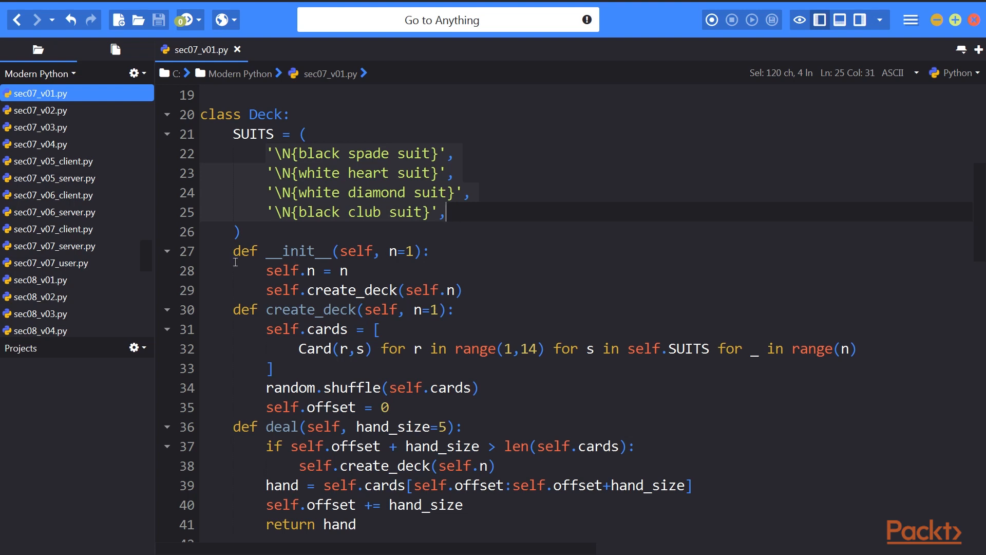
{"action": "left_click", "coordinate": [471, 290]}
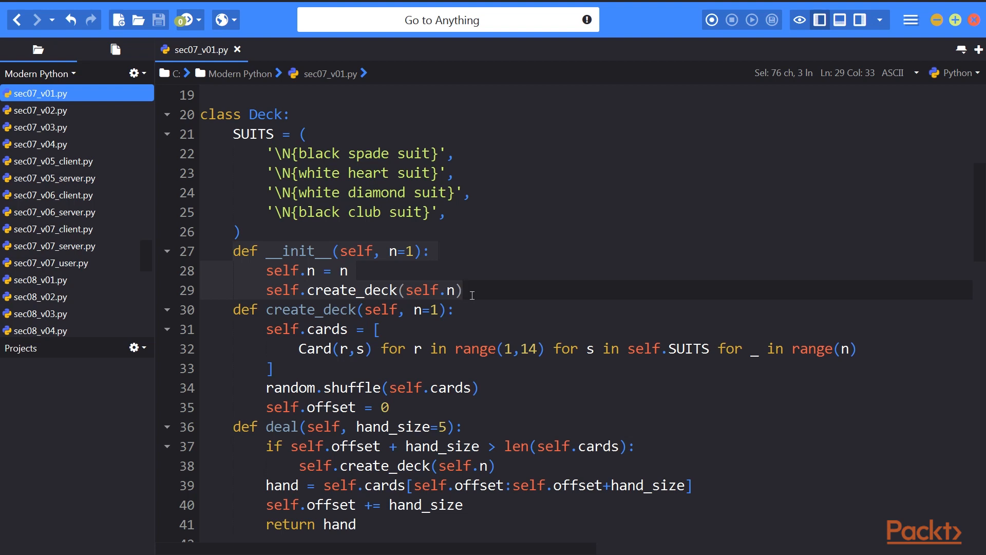
{"action": "left_click", "coordinate": [383, 388]}
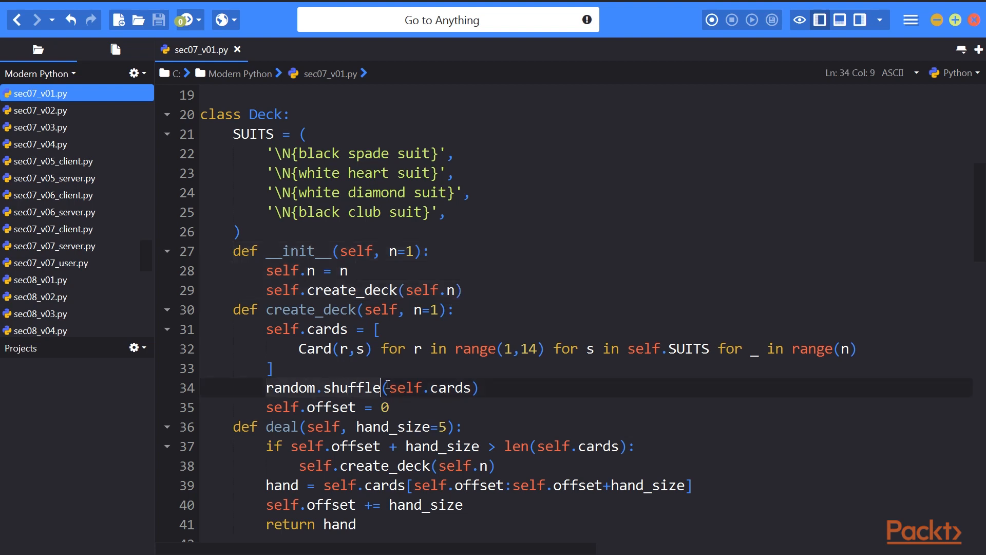
{"action": "left_click_drag", "start_coordinate": [387, 387], "coordinate": [481, 387]}
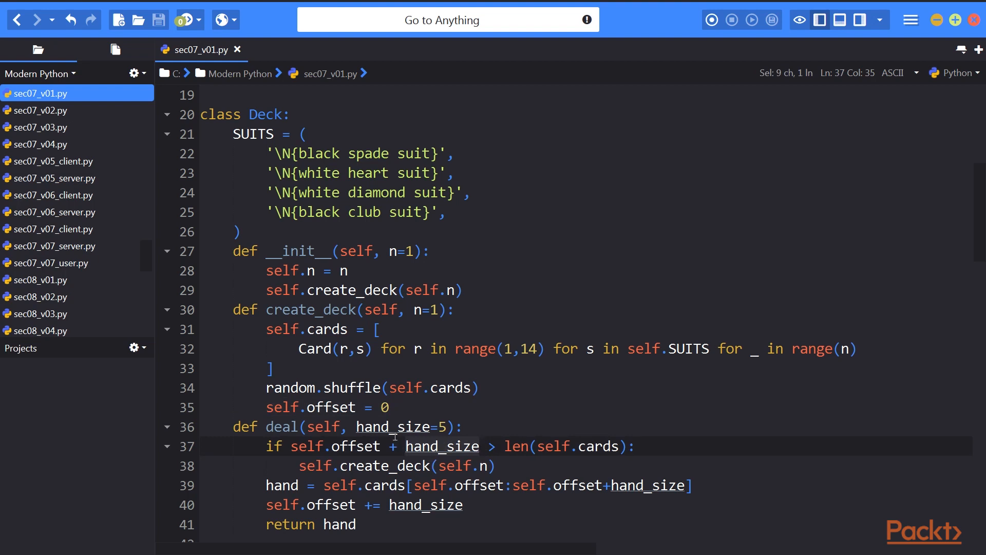
{"action": "left_click", "coordinate": [378, 426]}
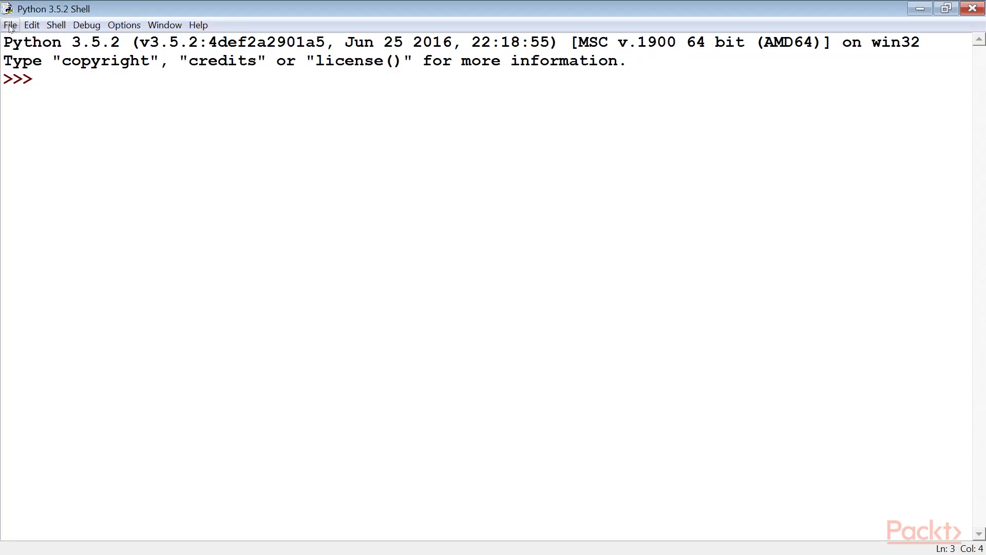
- Load sec07_v01.py from the Modern Python folder into IDLE and run the module
{"action": "left_click", "coordinate": [10, 24]}
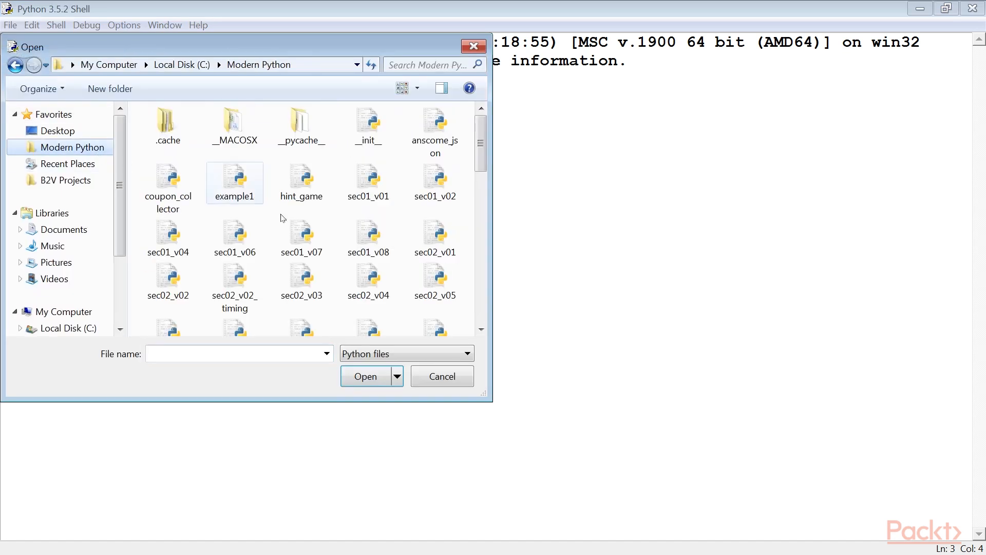
{"action": "scroll", "scroll_direction": "down", "scroll_amount": 3}
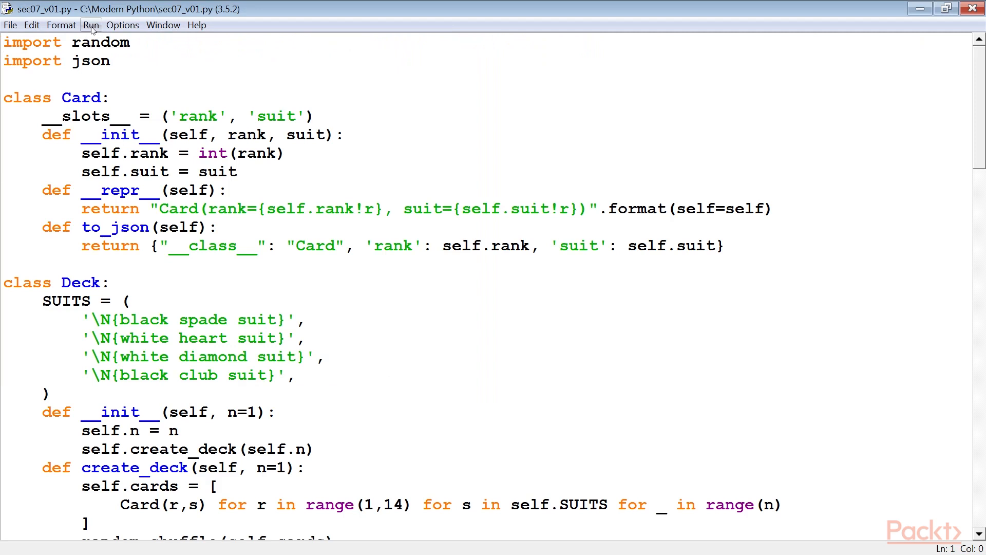
{"action": "left_click", "coordinate": [91, 25]}
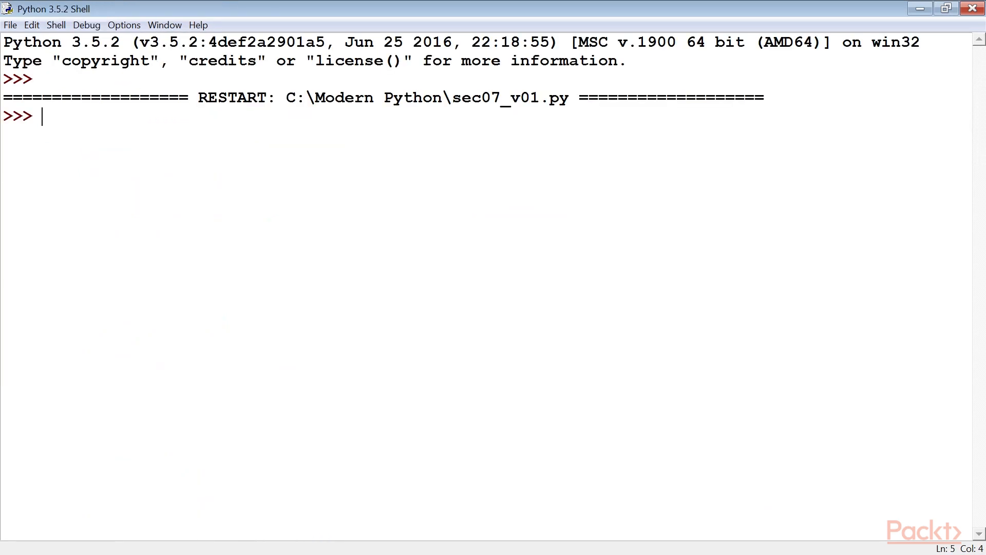
- Import random and json, seed with 2, build a Deck and show cards = deck.deal(5)
{"action": "type", "text": "import random"}
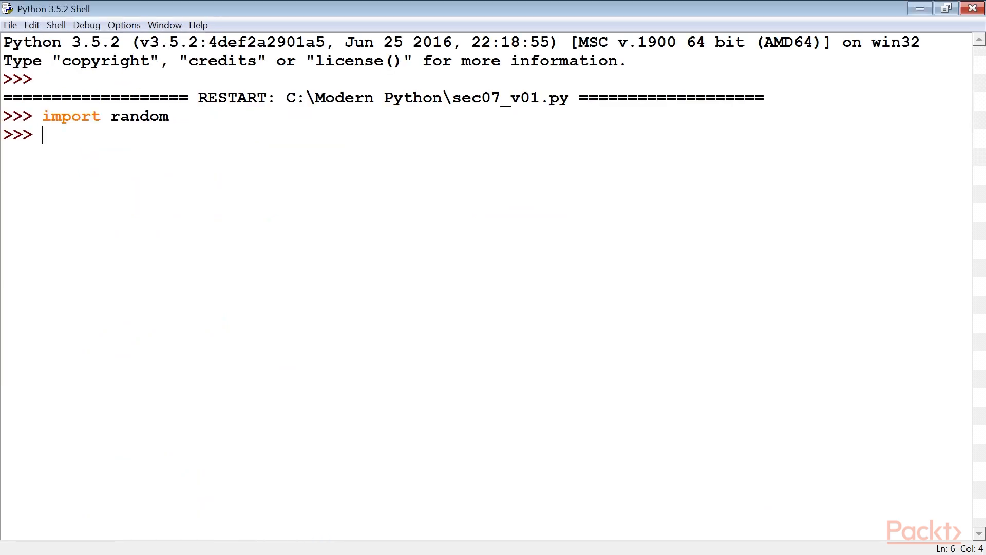
{"action": "type", "text": "import json"}
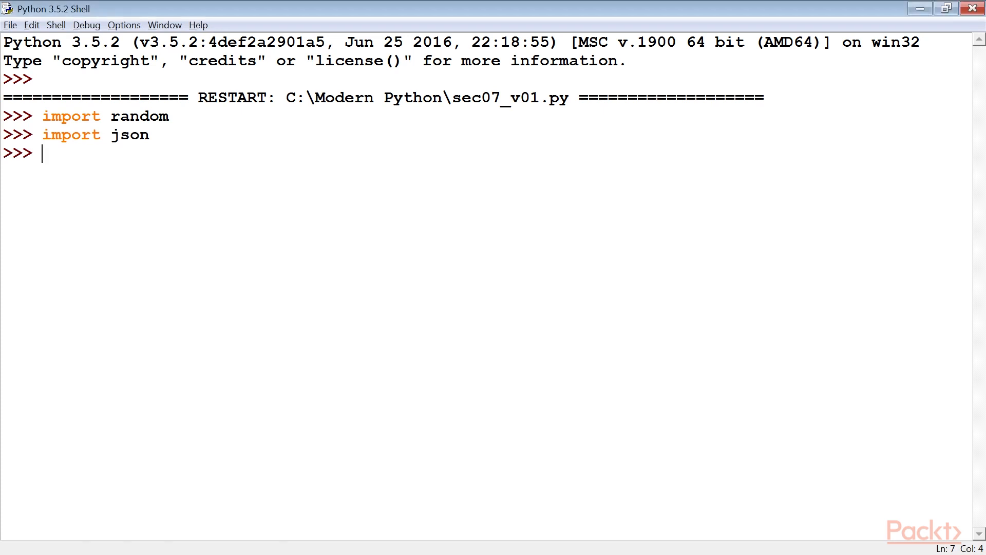
{"action": "type", "text": "random.seed(2)"}
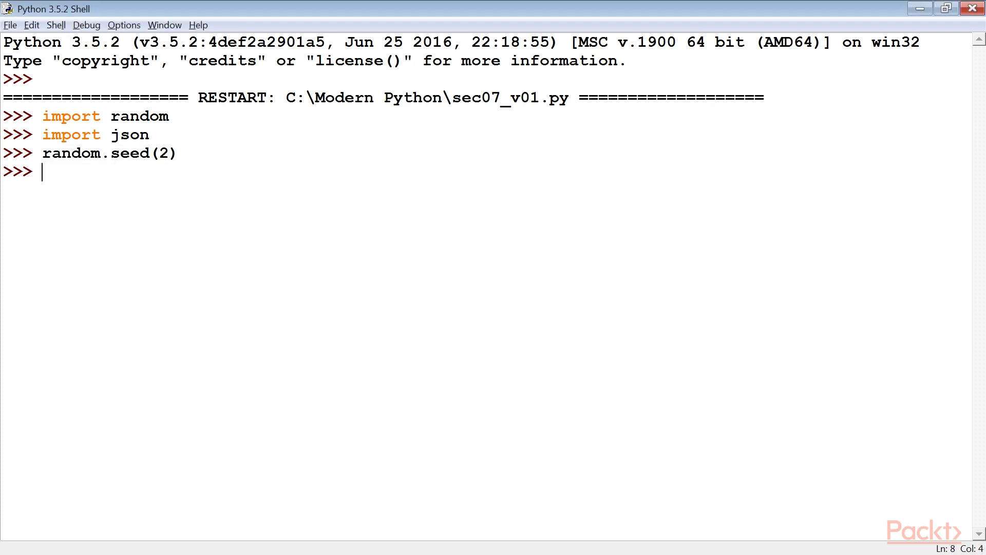
{"action": "type", "text": "deck = Deck()"}
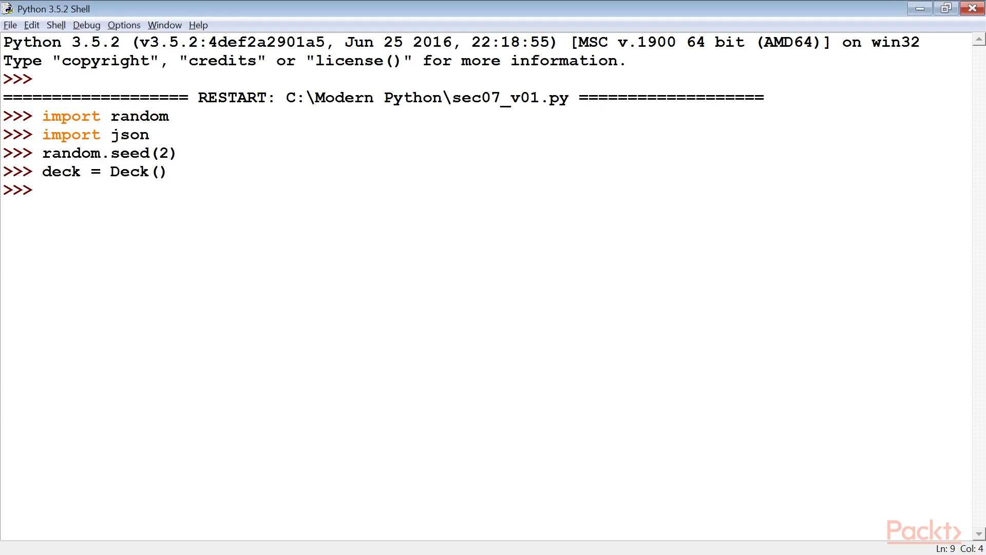
{"action": "double_click", "coordinate": [144, 171]}
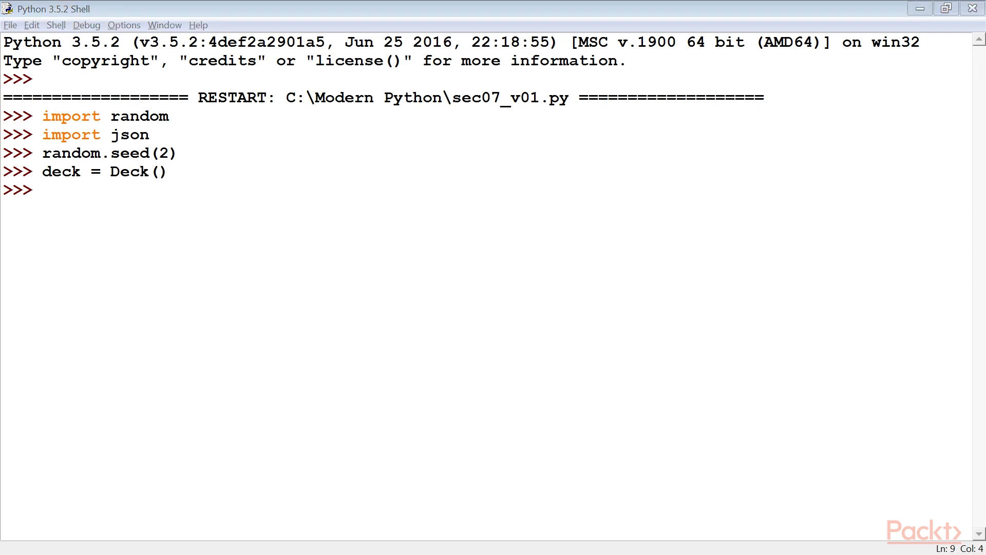
{"action": "type", "text": "cards = deck.deal(5)"}
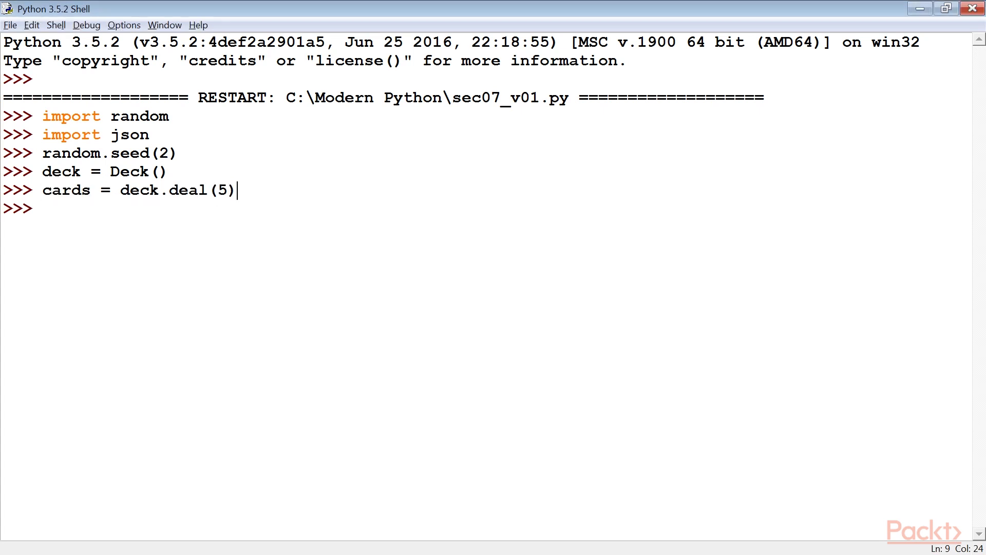
{"action": "type", "text": "cards"}
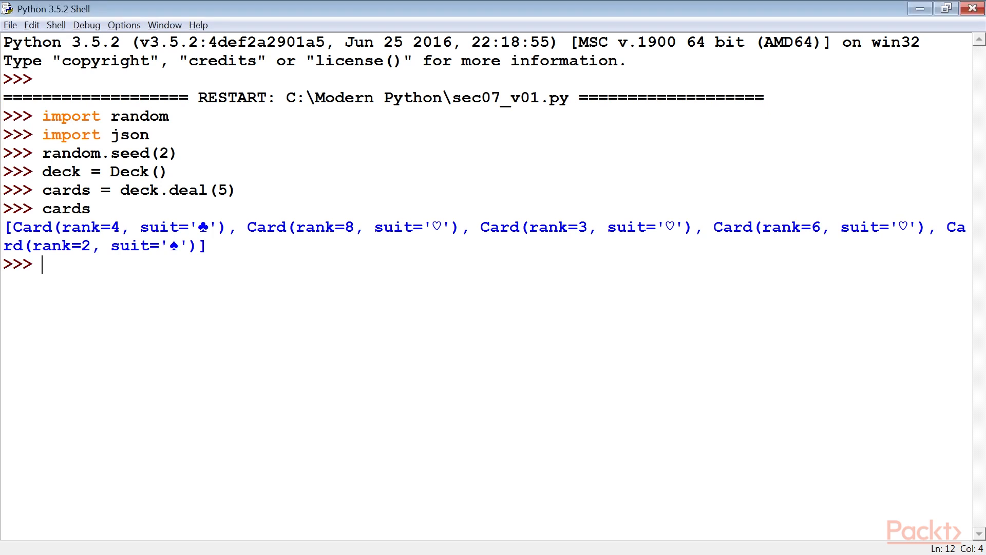
- Assign json_cards = list(card.to_json() for card in deck.deal(5)) and highlight deck.deal(5)
{"action": "type", "text": "json_cards = list(card.to_json() for card in deck.deal(5))"}
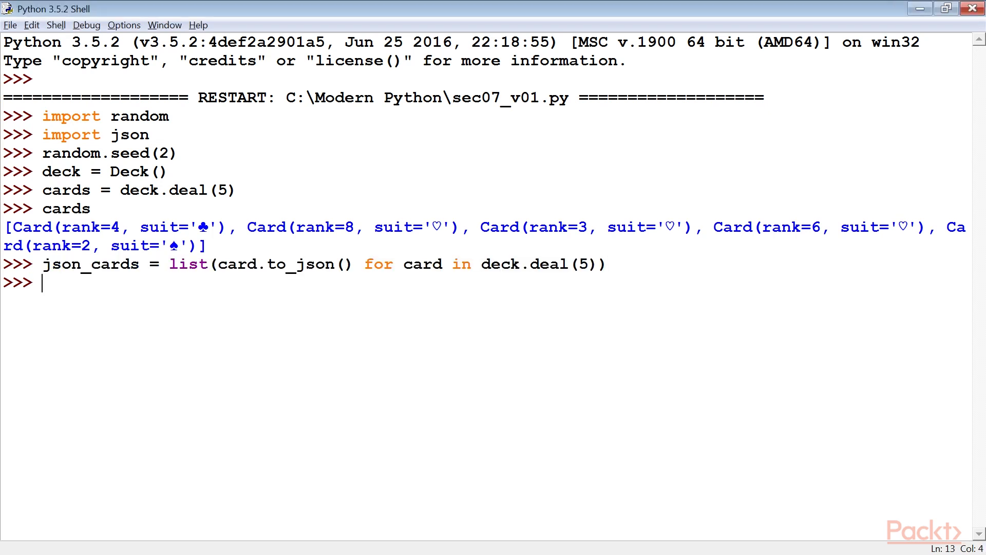
{"action": "mouse_move", "coordinate": [356, 269]}
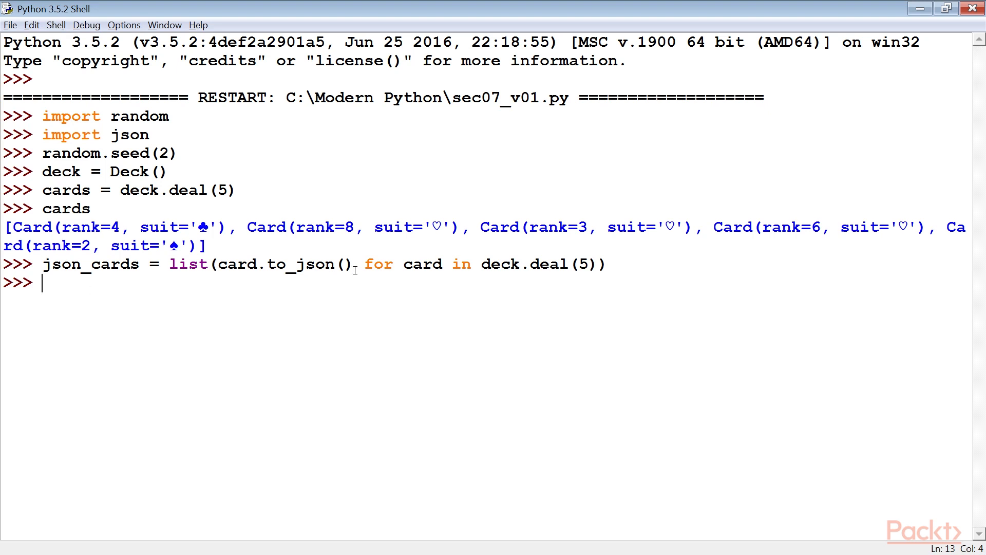
{"action": "double_click", "coordinate": [92, 264]}
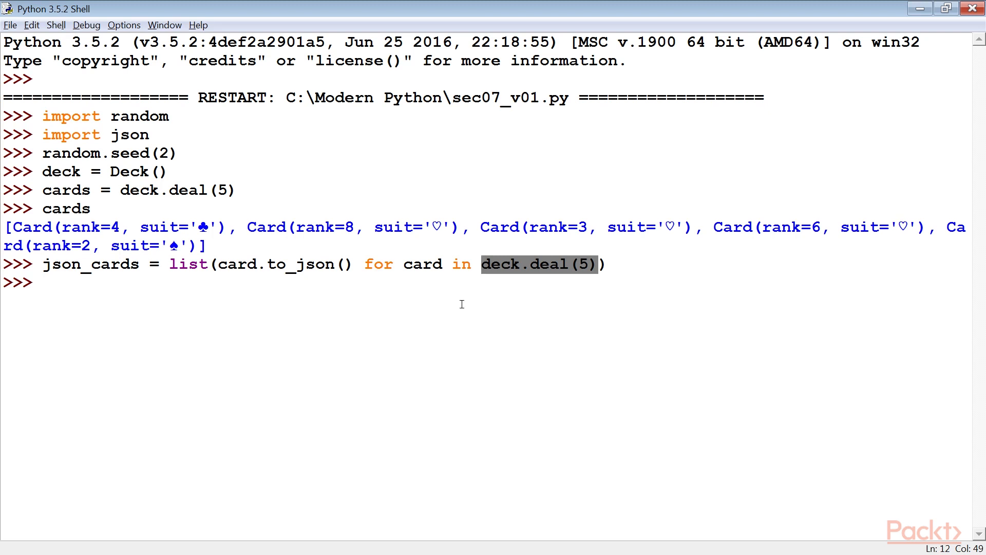
{"action": "mouse_move", "coordinate": [476, 302]}
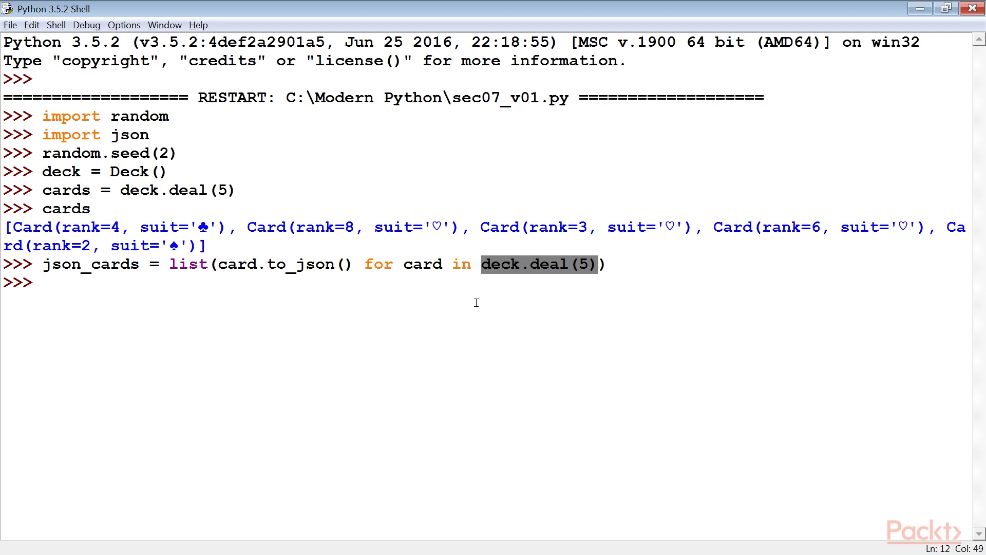
{"action": "mouse_move", "coordinate": [447, 313]}
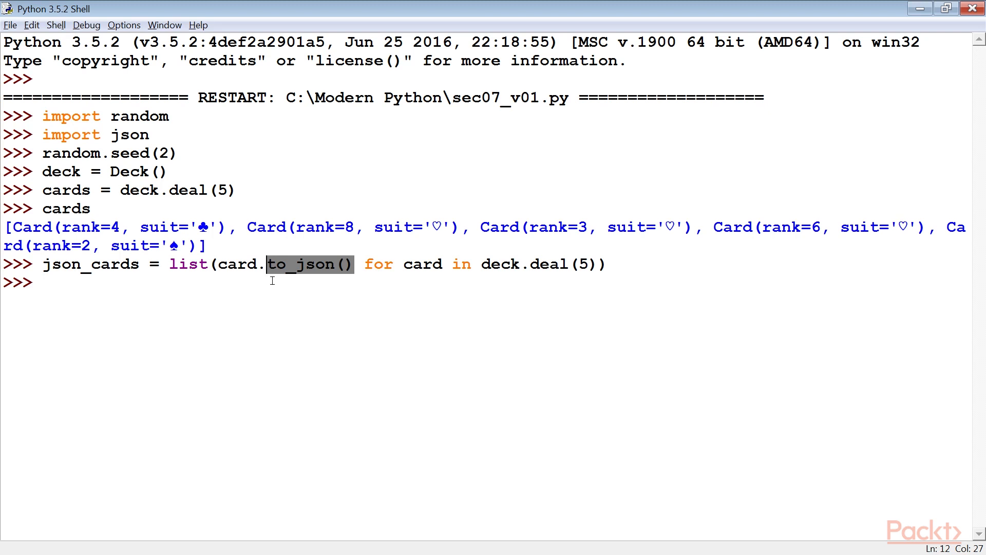
{"action": "mouse_move", "coordinate": [45, 298]}
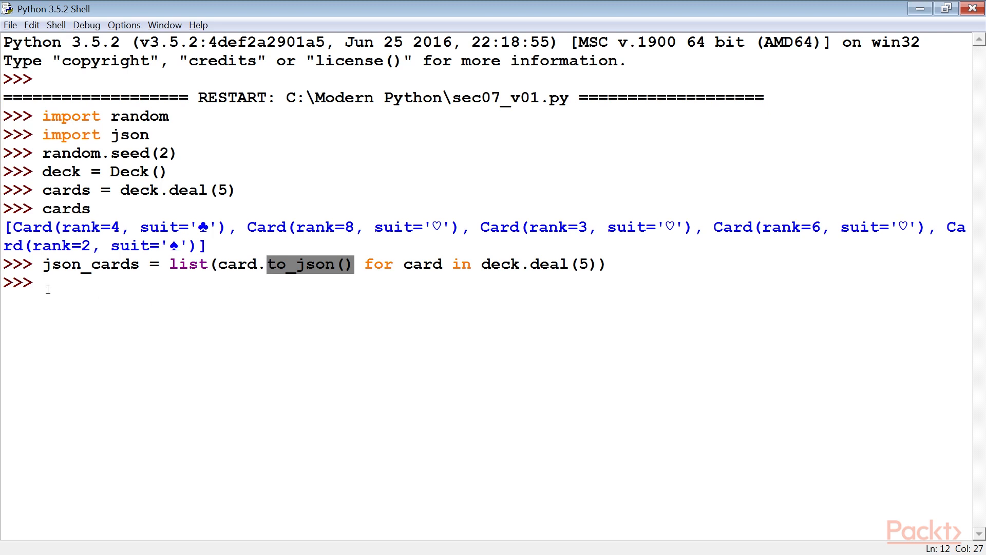
- Enter print(json.dumps(json_cards, indent=2, sort_keys=True)) and highlight sort_keys
{"action": "type", "text": "print(json.dumps(json_cards, indent=2, sort_keys=True))"}
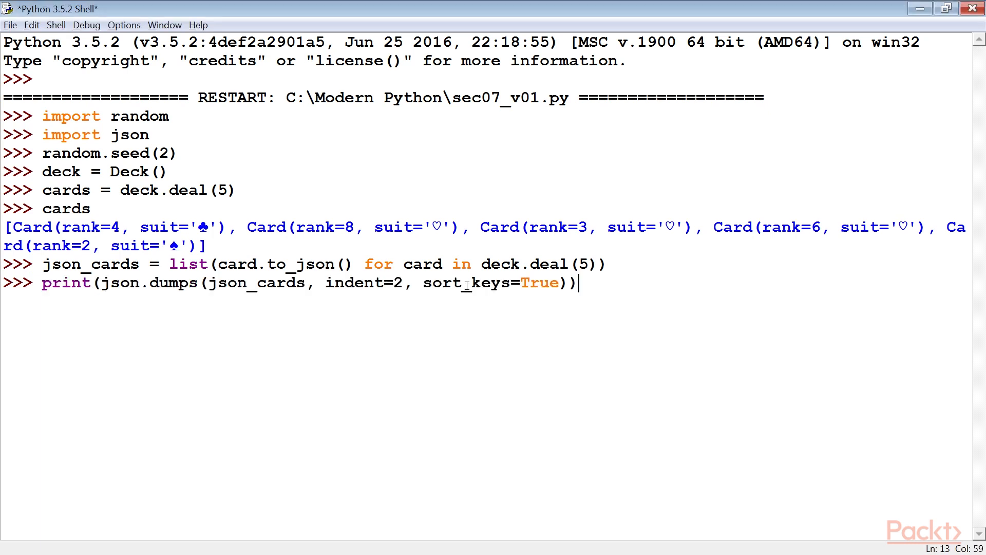
{"action": "double_click", "coordinate": [466, 283]}
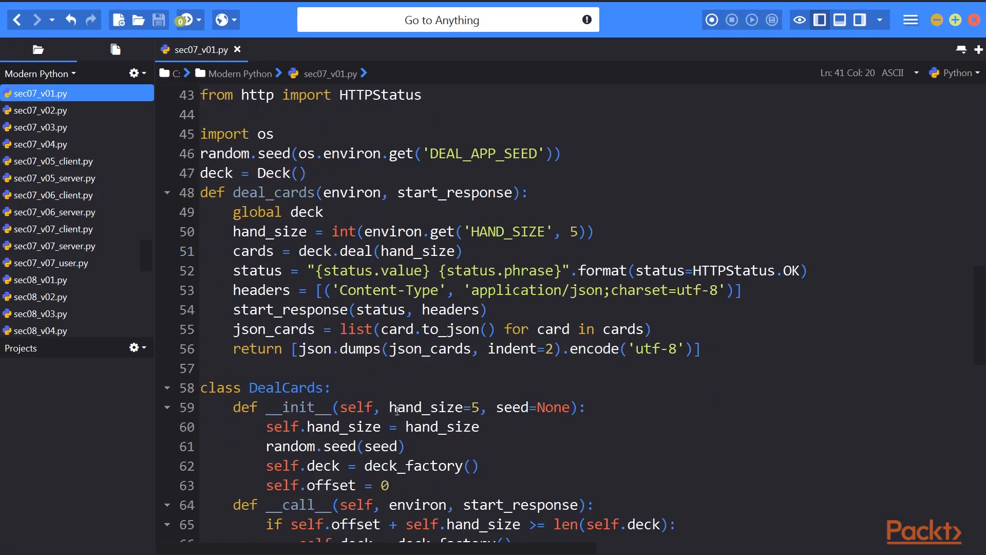
{"action": "left_click", "coordinate": [324, 94]}
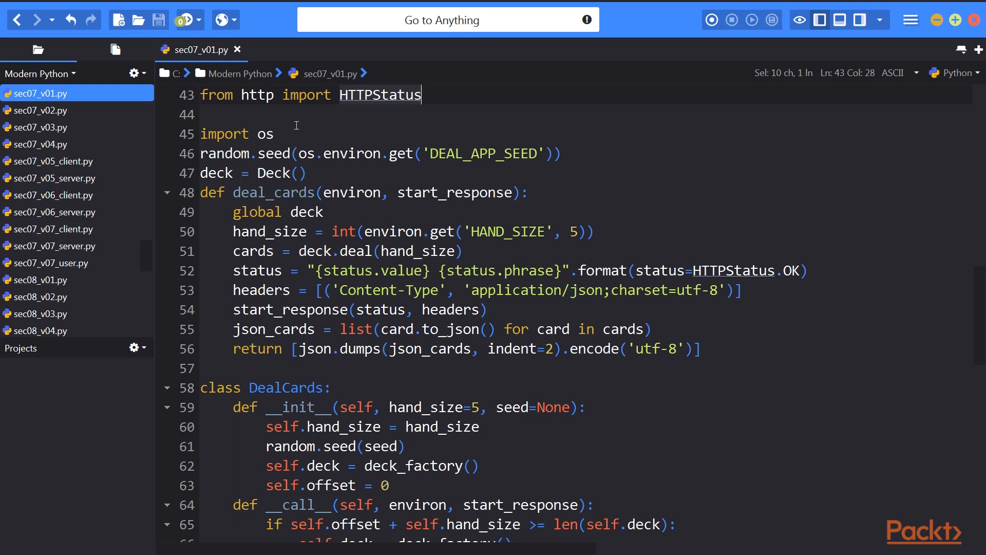
{"action": "mouse_move", "coordinate": [289, 134]}
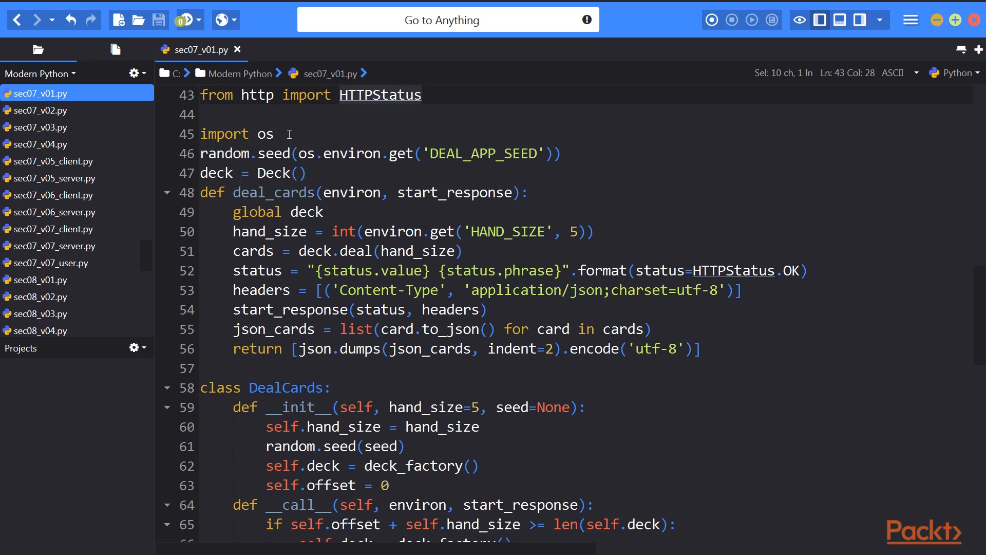
{"action": "left_click", "coordinate": [202, 134]}
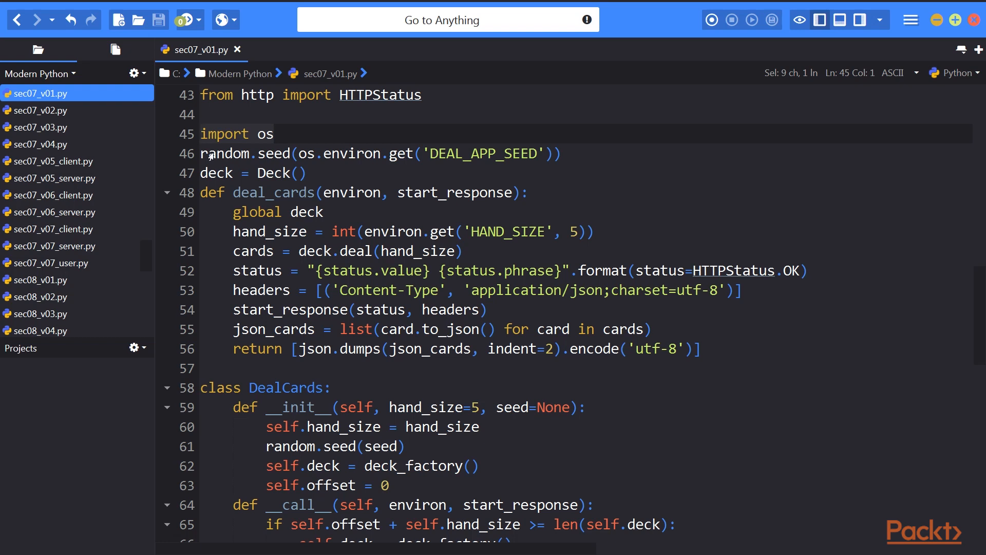
{"action": "left_click", "coordinate": [201, 134]}
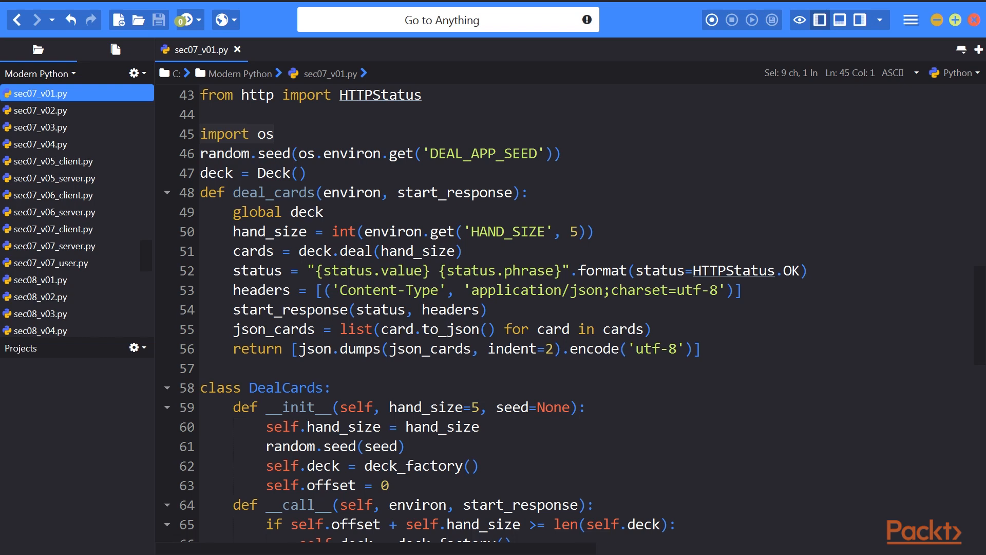
{"action": "mouse_move", "coordinate": [170, 283]}
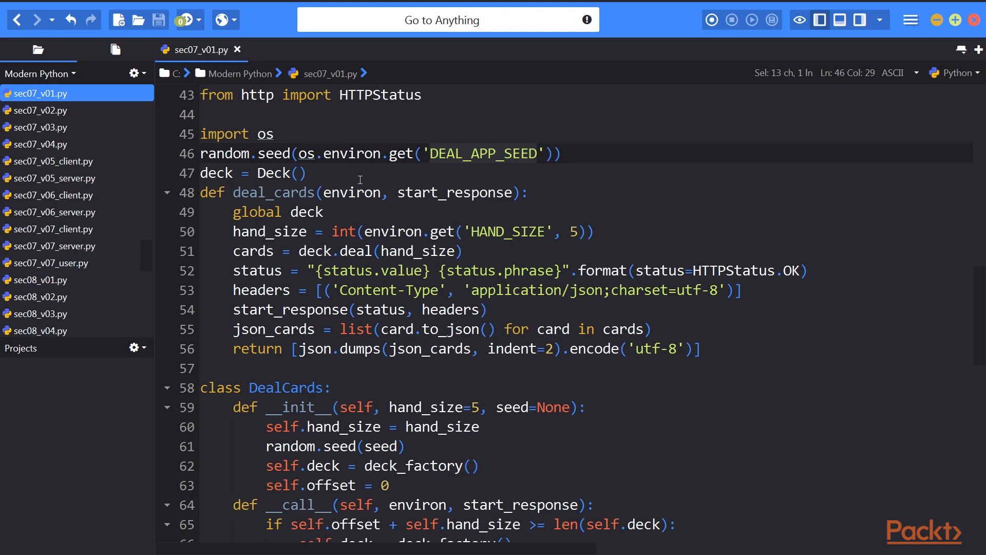
{"action": "left_click", "coordinate": [431, 153]}
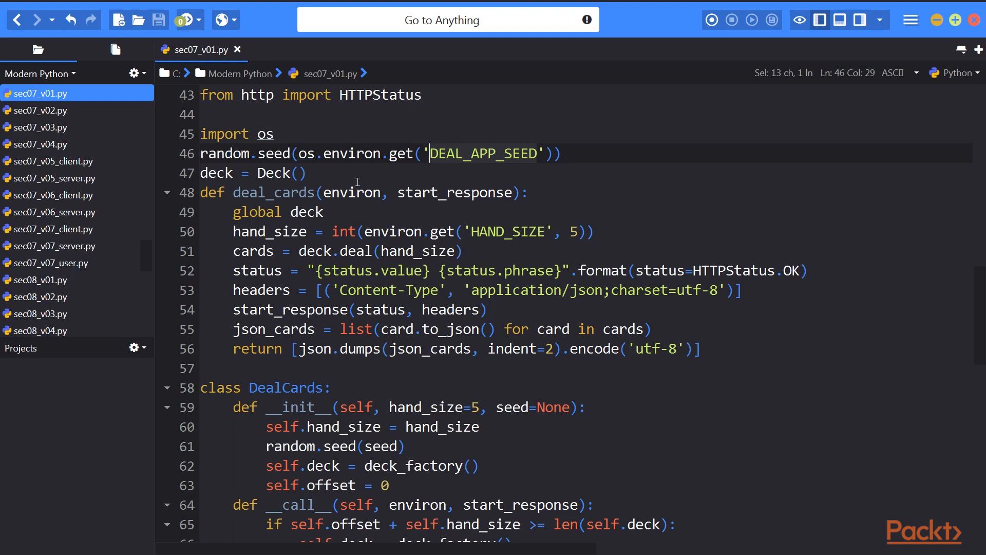
{"action": "mouse_move", "coordinate": [204, 198]}
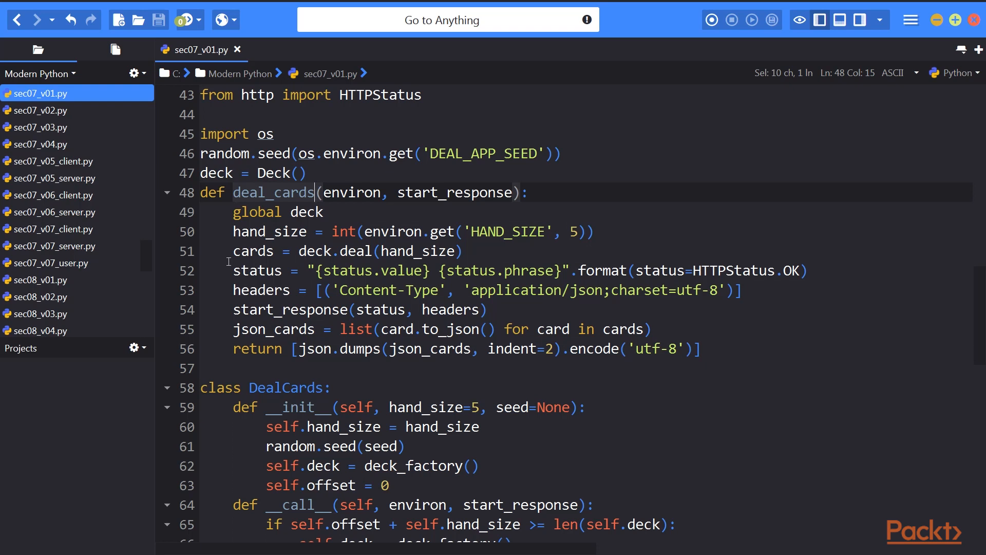
{"action": "double_click", "coordinate": [355, 191]}
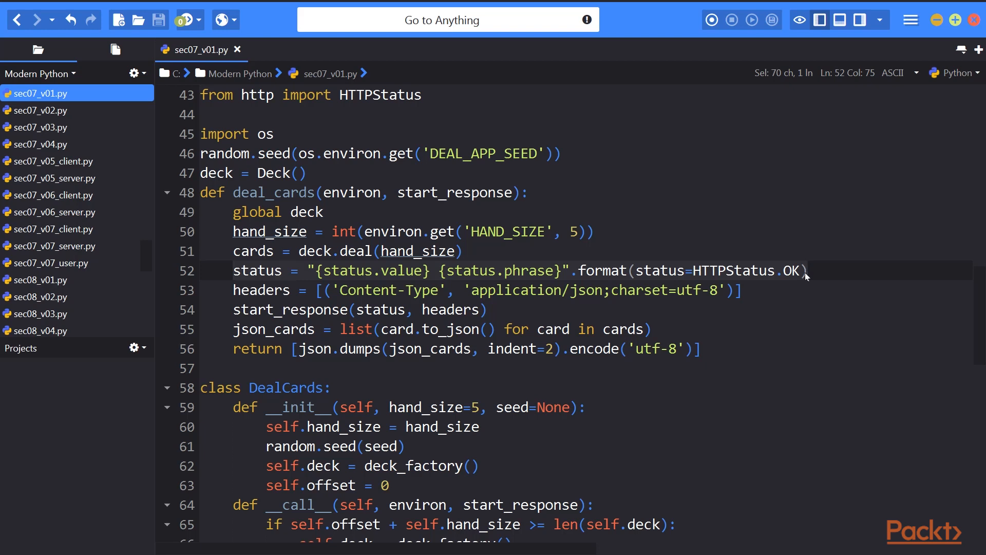
{"action": "mouse_move", "coordinate": [247, 294]}
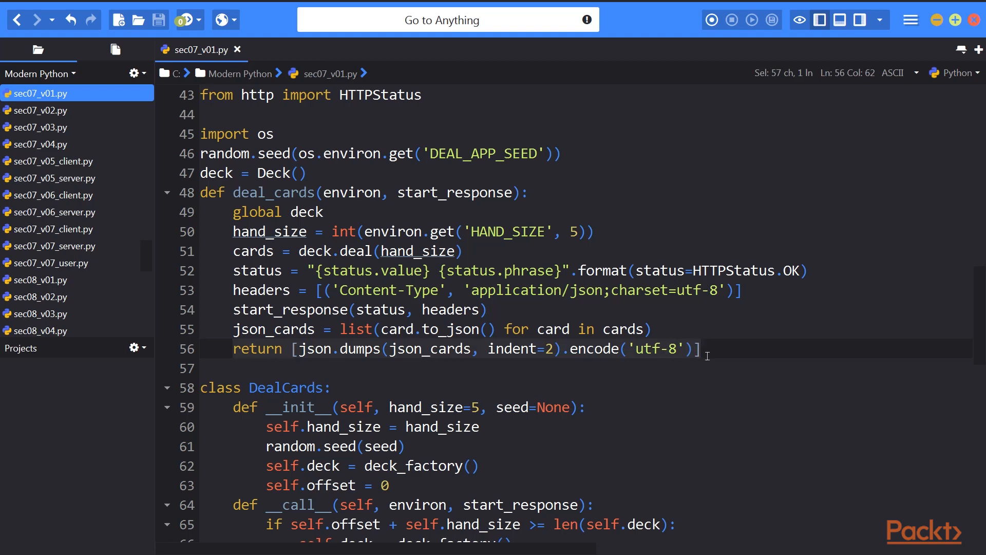
{"action": "scroll", "scroll_direction": "down", "scroll_amount": 3}
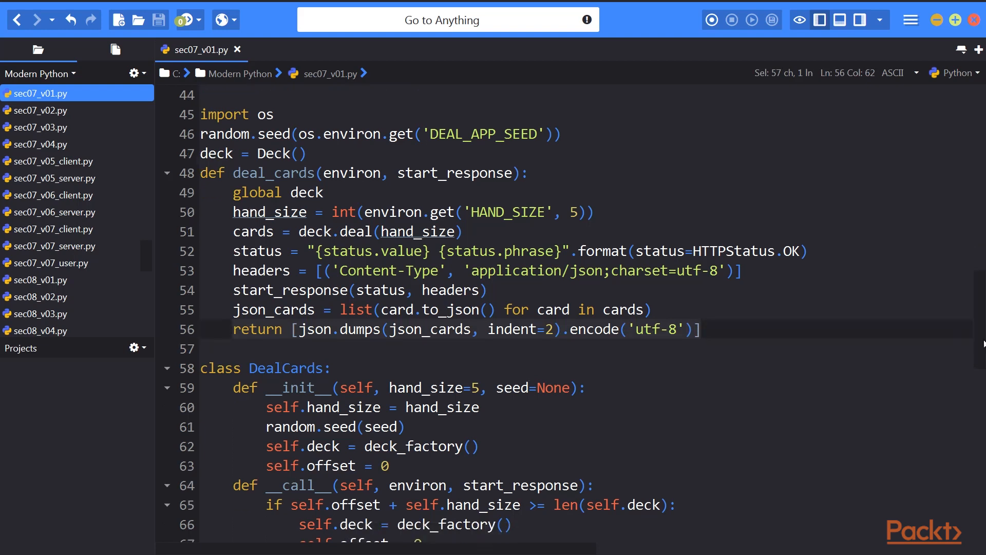
{"action": "scroll", "scroll_direction": "down", "scroll_amount": 3}
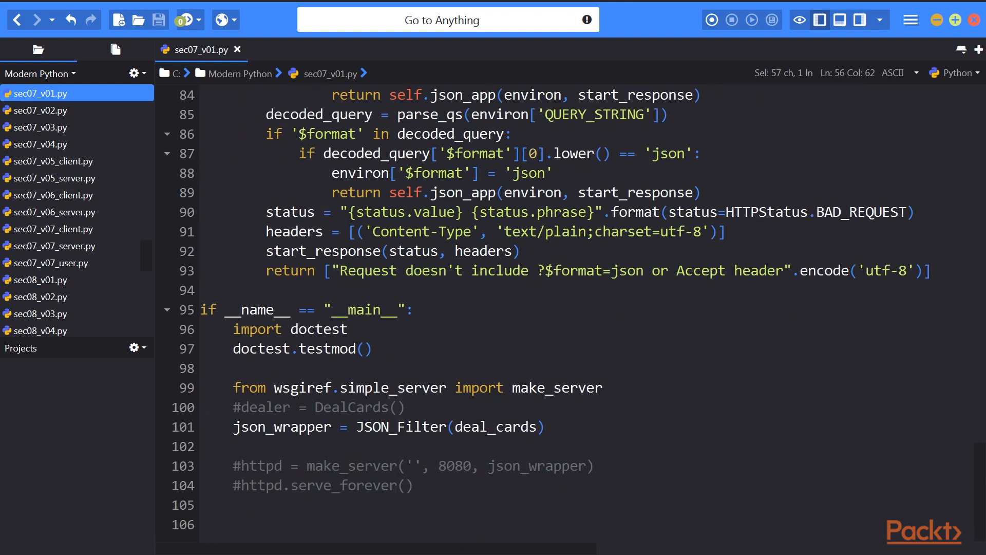
{"action": "left_click_drag", "start_coordinate": [232, 387], "coordinate": [425, 485]}
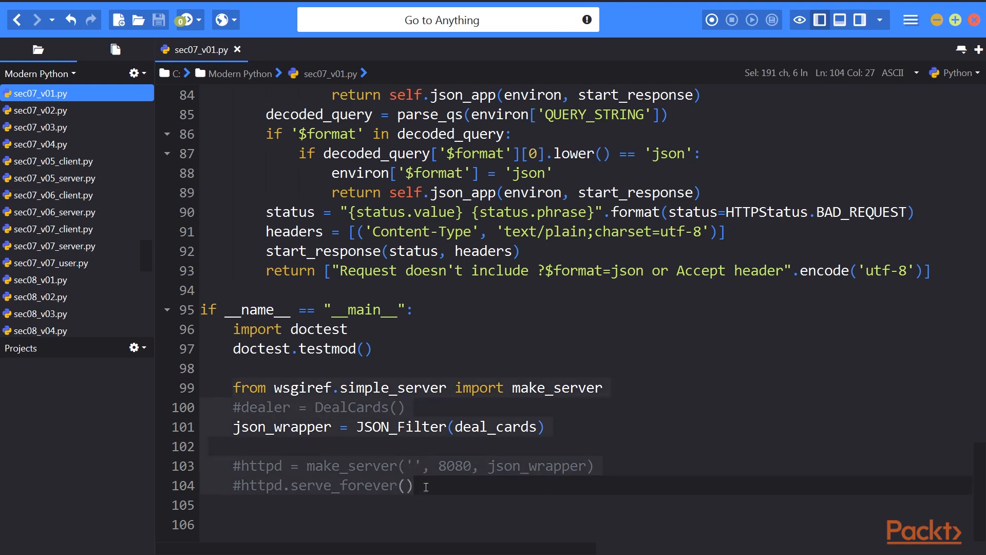
{"action": "double_click", "coordinate": [308, 387]}
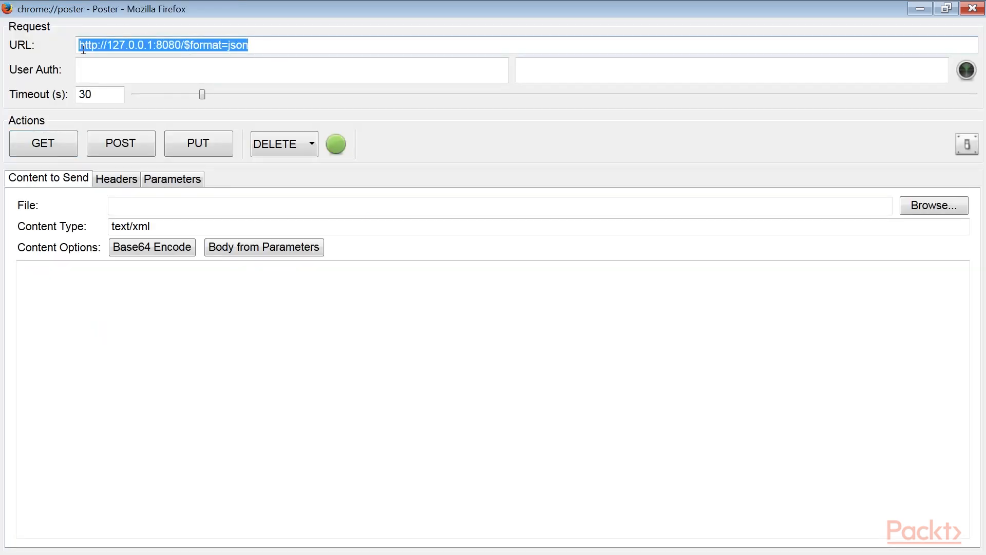
{"action": "left_click", "coordinate": [43, 144]}
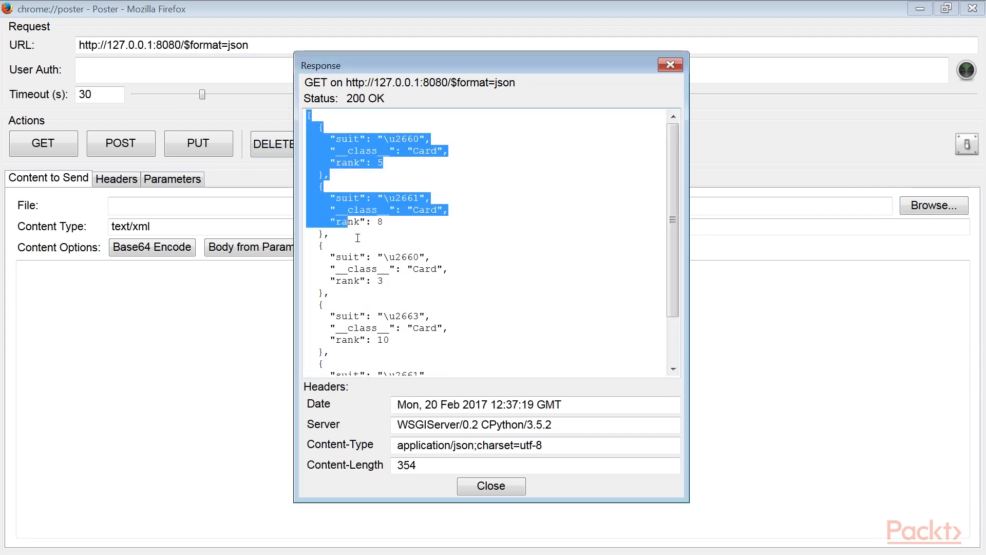
{"action": "scroll", "scroll_direction": "down", "scroll_amount": 3}
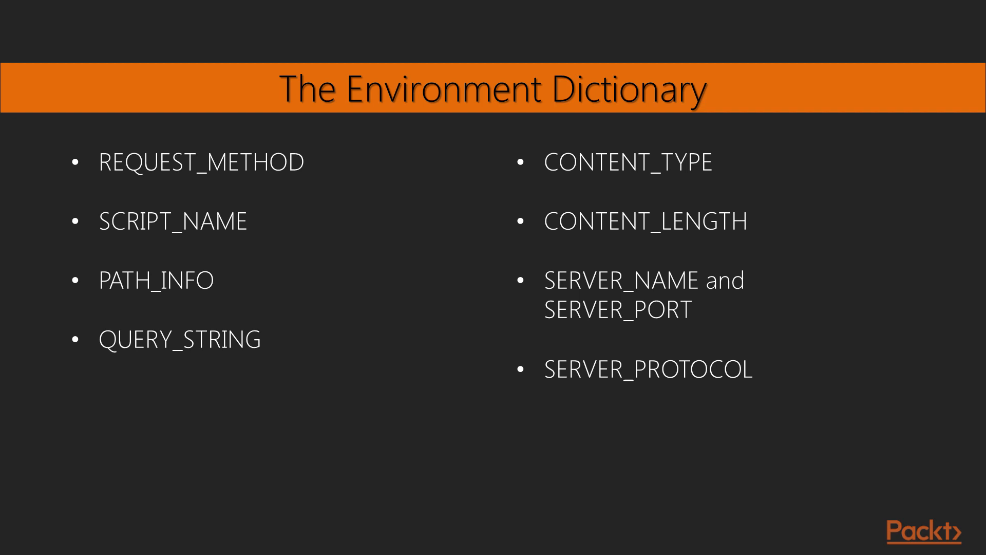
- Advance past the Environment Dictionary slide toward the PEP 3333 reference
{"action": "key", "text": "Right"}
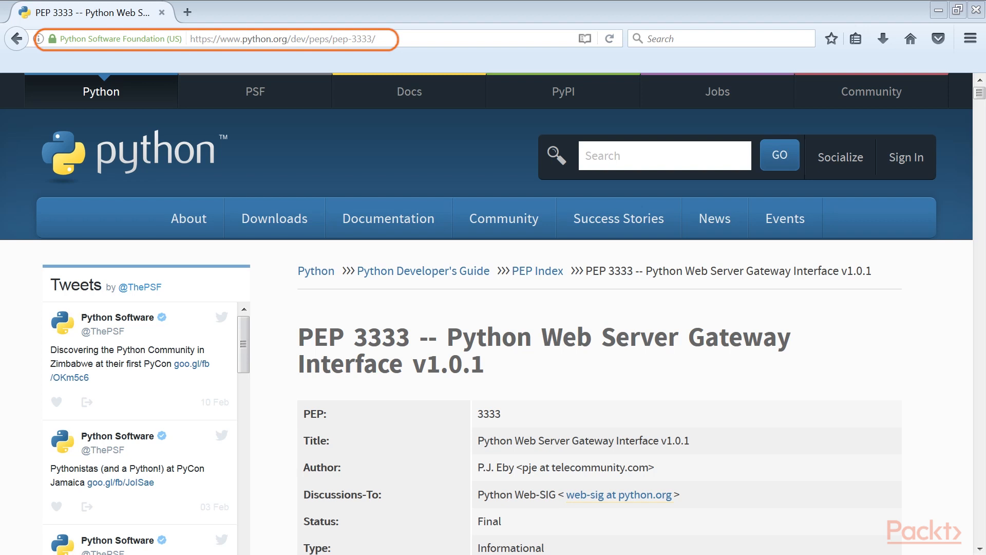
- Navigate Firefox from PEP 3333 to werkzeug.pocoo.org
{"action": "left_click", "coordinate": [283, 37]}
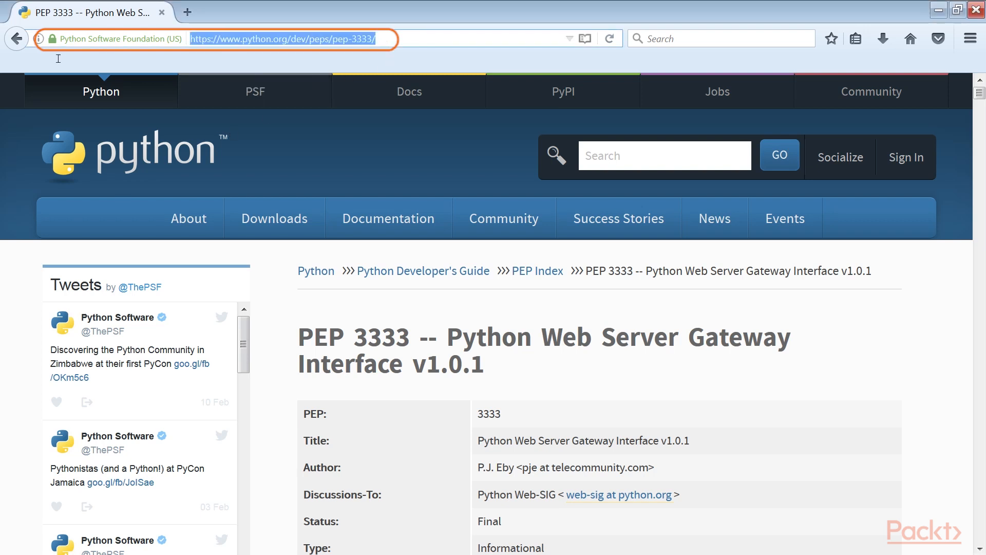
{"action": "mouse_move", "coordinate": [22, 115]}
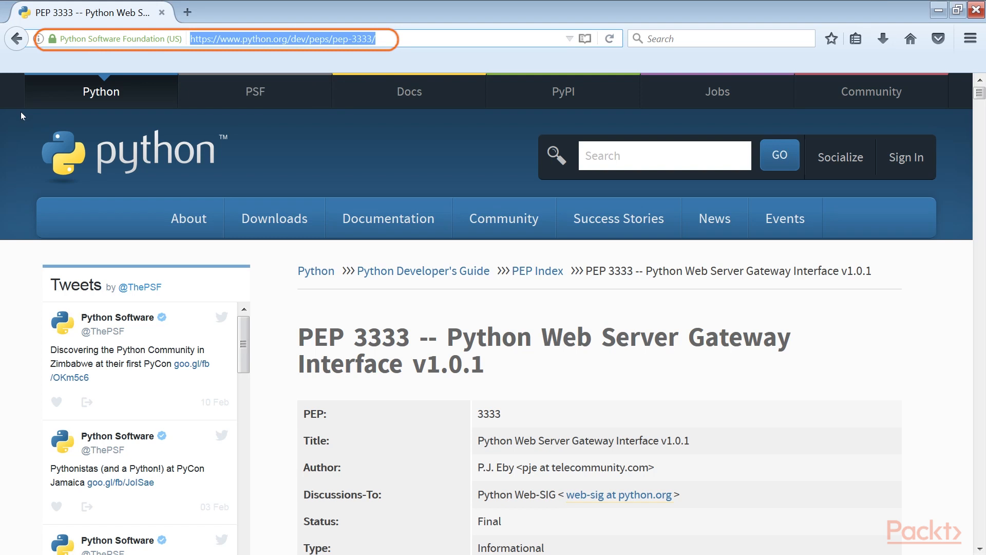
{"action": "type", "text": "werkzeug.pocoo.org"}
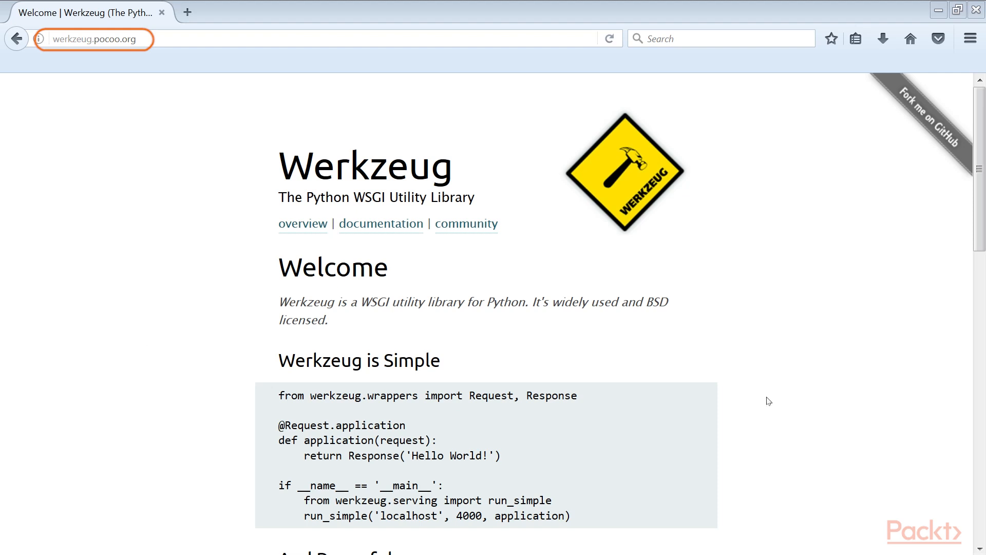
- Navigate to docs.oasis-open.org odata-json-format-v4.0.html and scroll through its table of contents
{"action": "scroll", "scroll_direction": "down", "scroll_amount": 3}
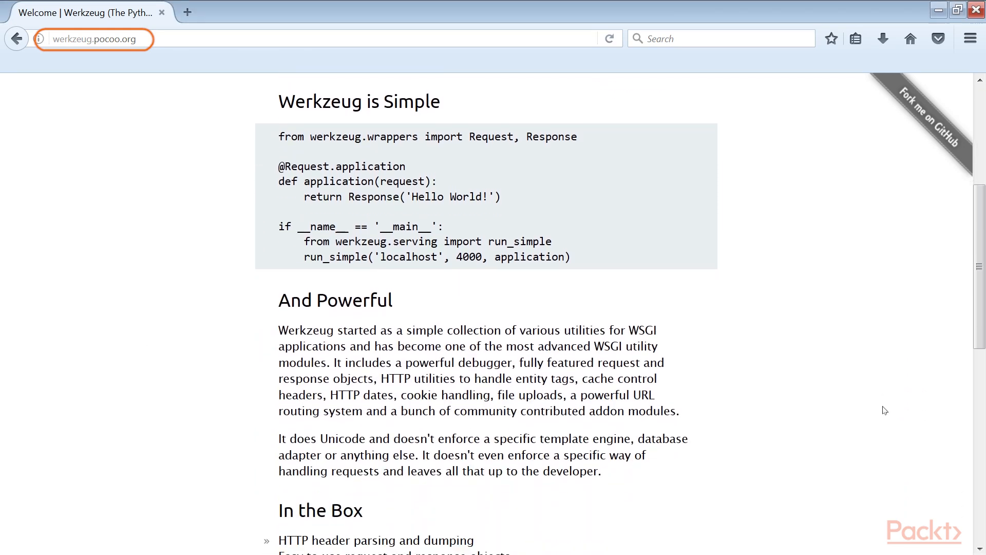
{"action": "type", "text": "docs.oasis-open.org/odata/odata-json-format/v4.0/odata-json-format-v4.0.html"}
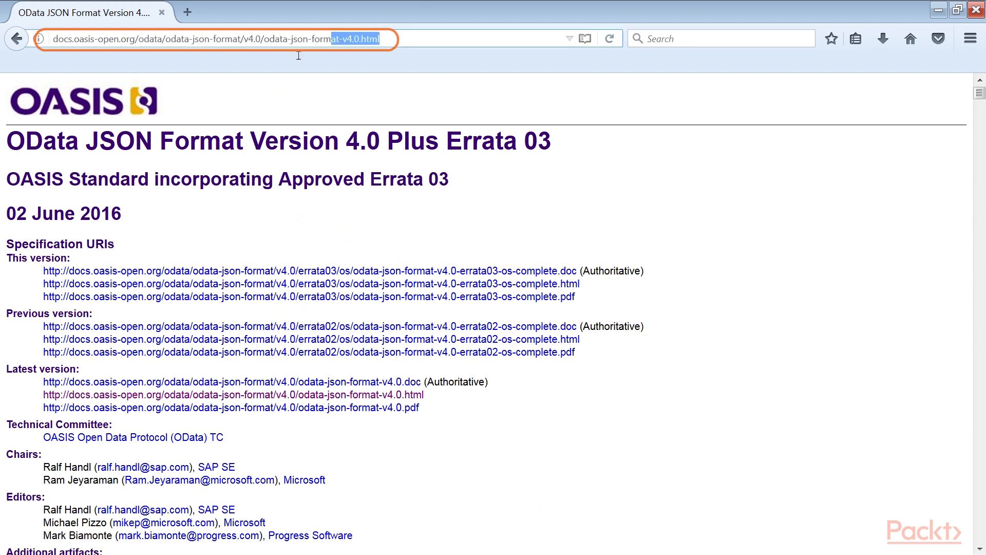
{"action": "left_click", "coordinate": [214, 39]}
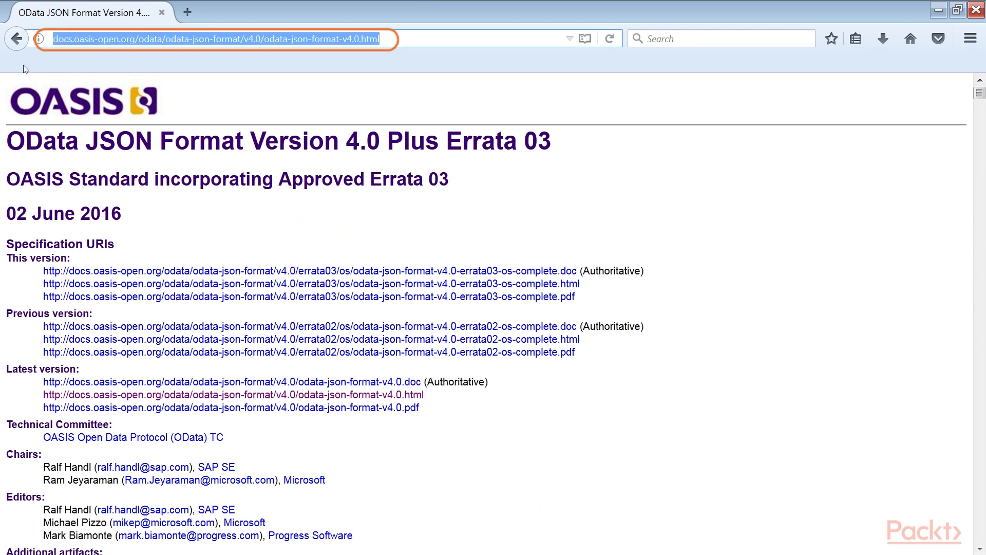
{"action": "scroll", "scroll_direction": "down", "scroll_amount": 3}
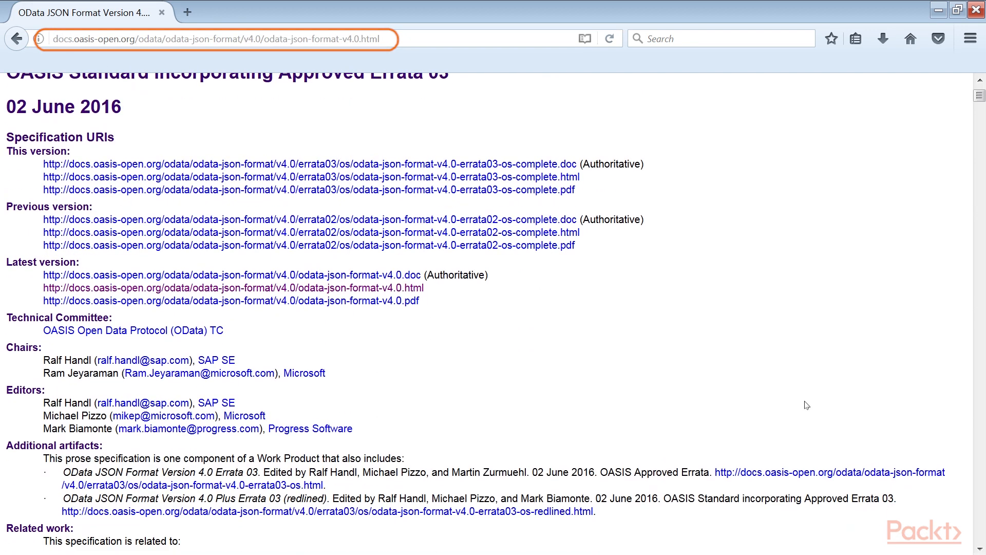
{"action": "scroll", "scroll_direction": "down", "scroll_amount": 3}
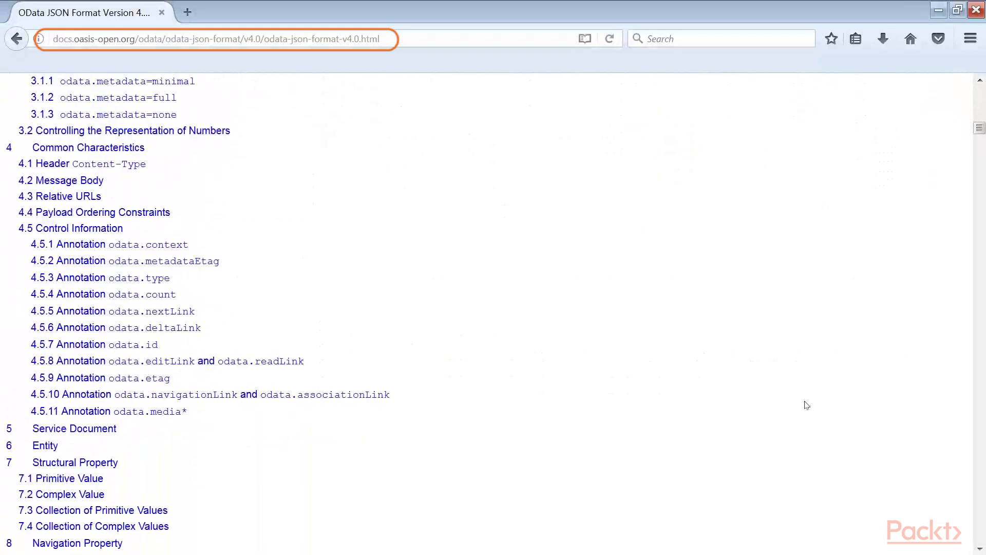
{"action": "scroll", "scroll_direction": "down", "scroll_amount": 3}
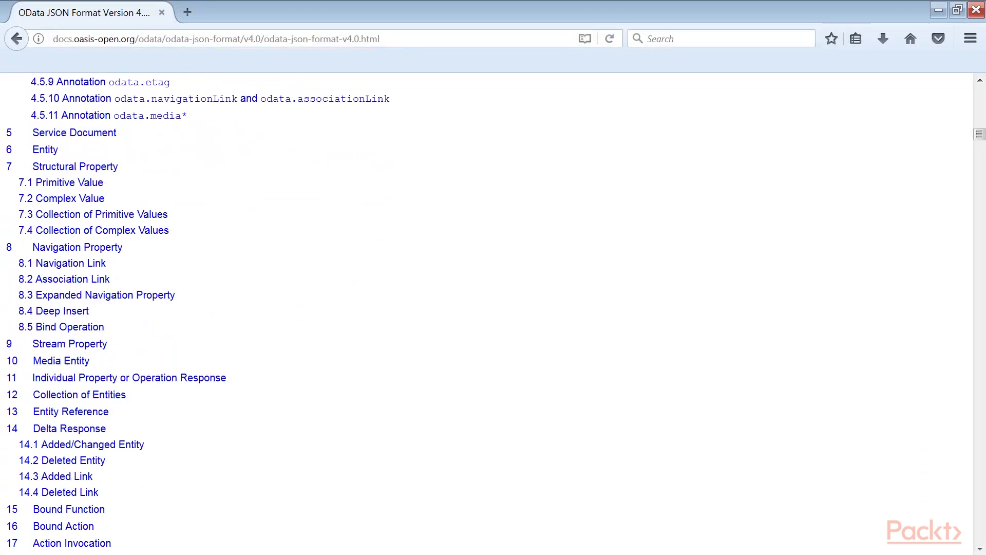